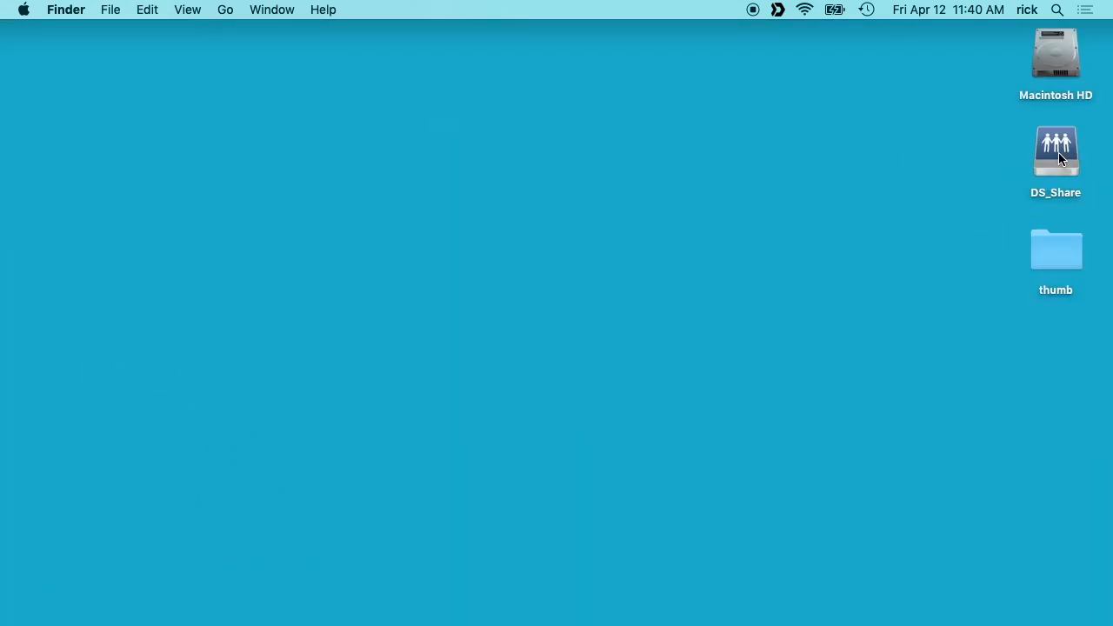
Open DS_Share, then Video Projects, then the 2019 Plustek Scanner Followup folder.
left_click(1056, 151)
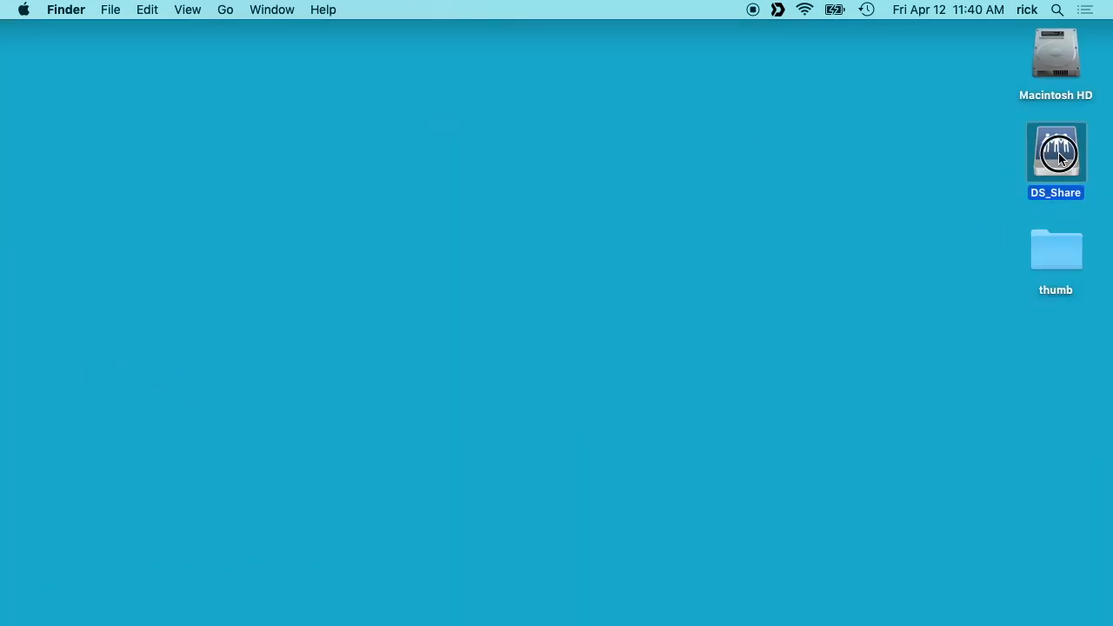
double_click(1056, 153)
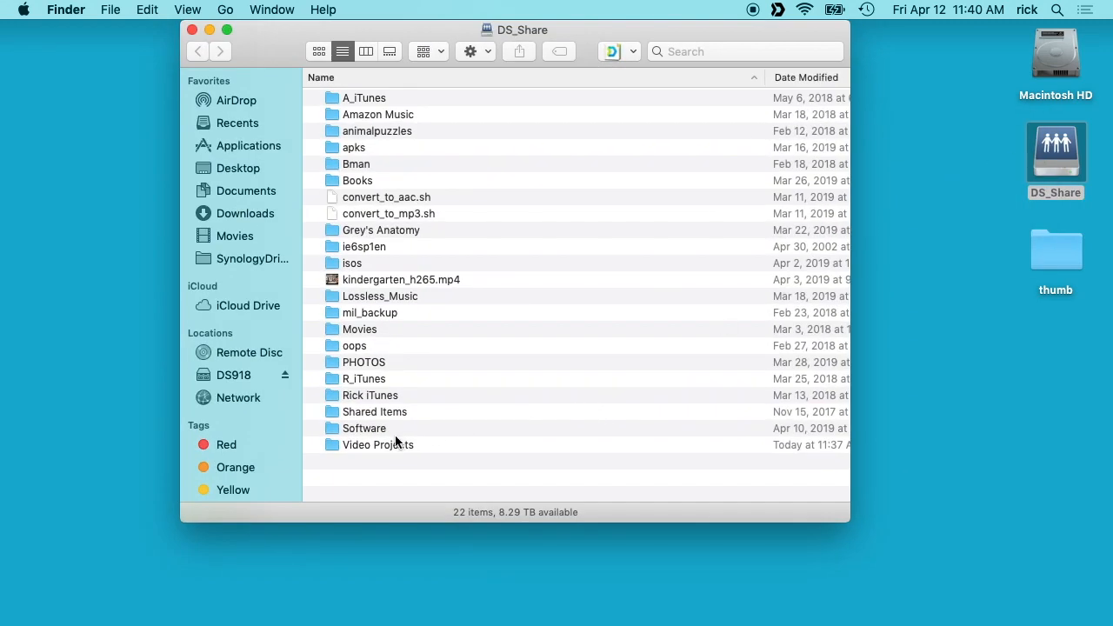
double_click(378, 445)
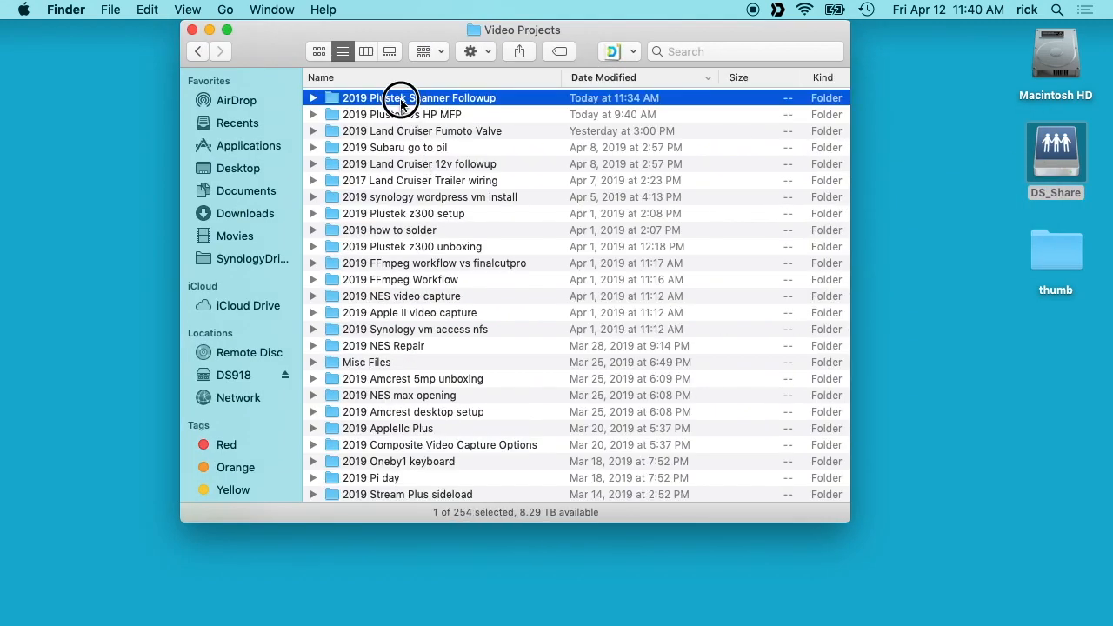
double_click(400, 97)
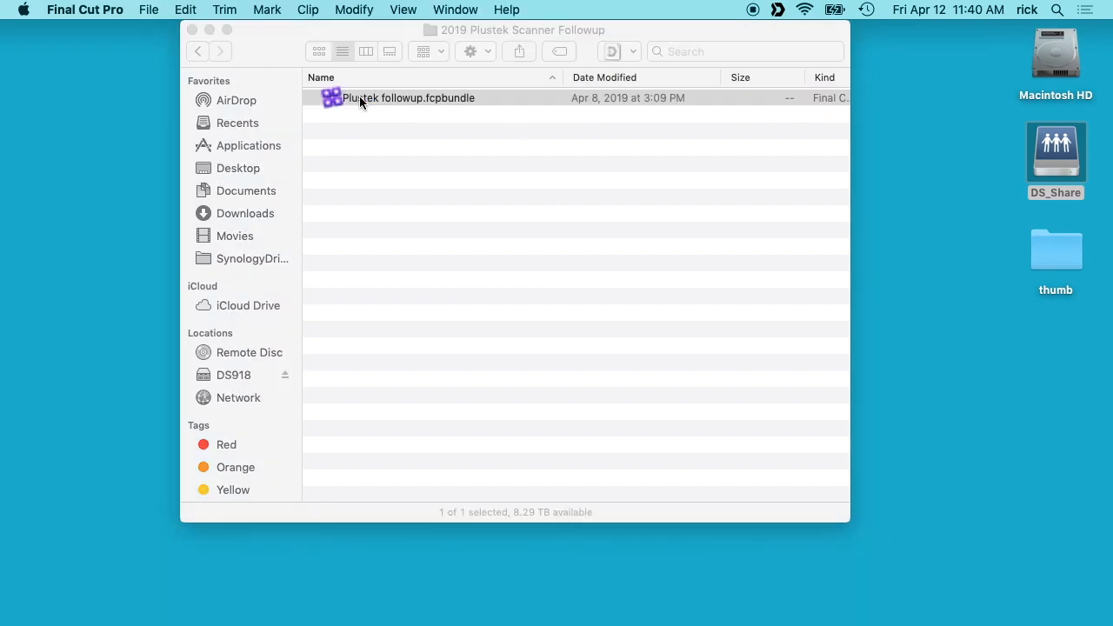
double_click(408, 98)
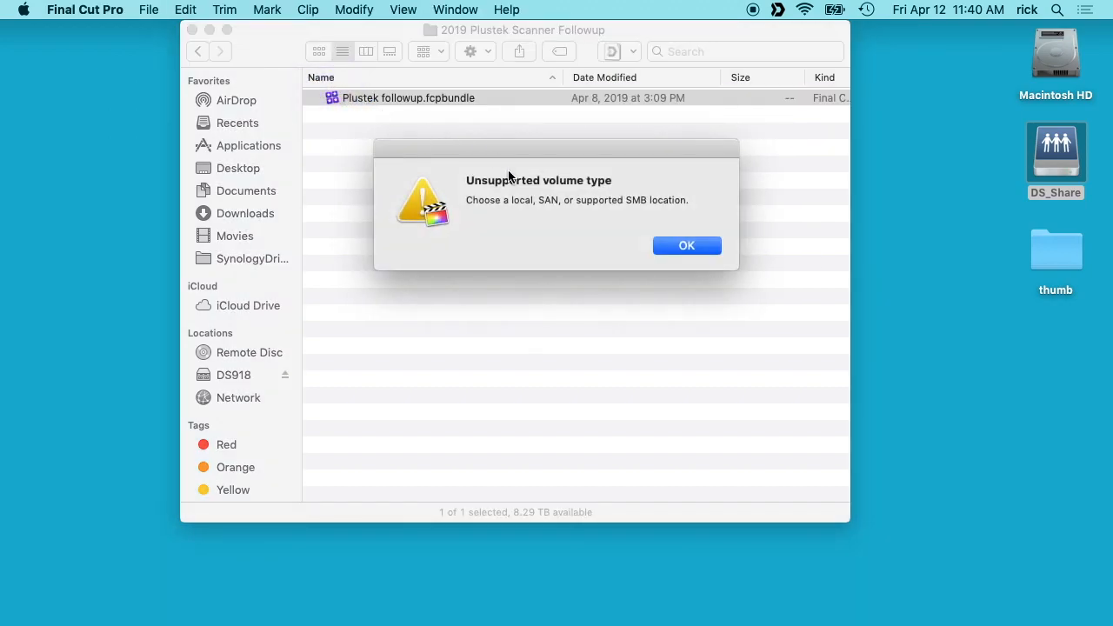
mouse_move(616, 227)
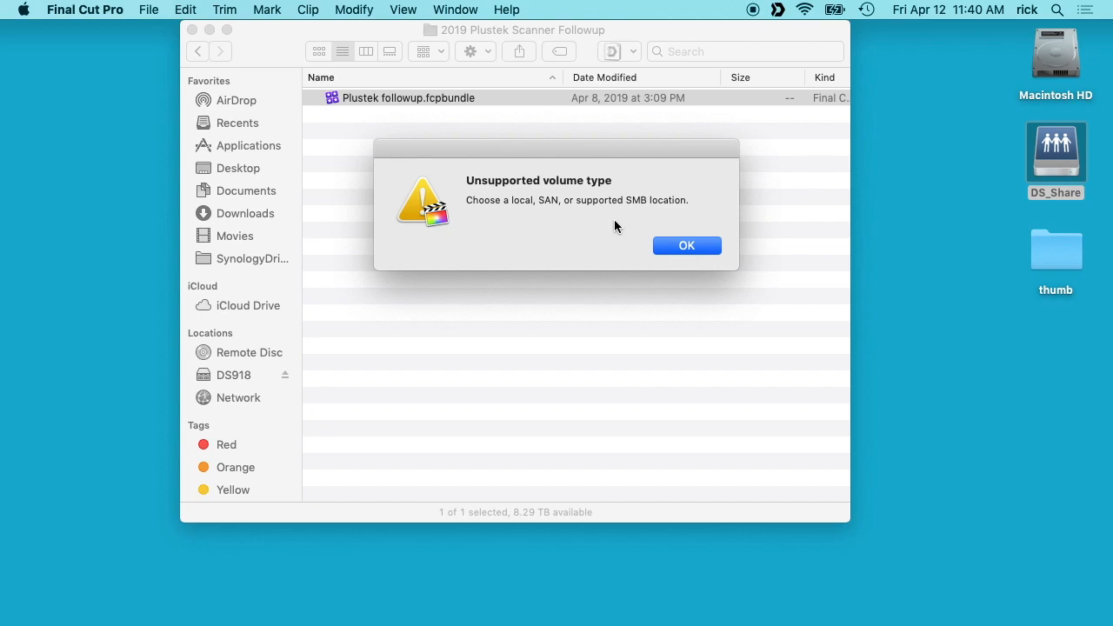
mouse_move(616, 227)
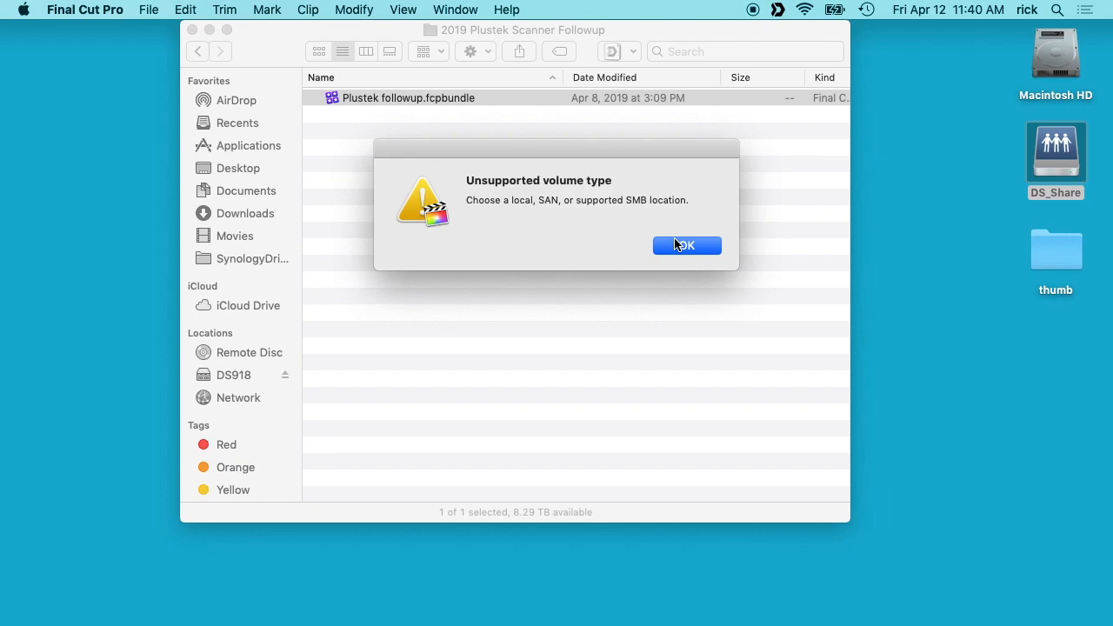
left_click(686, 245)
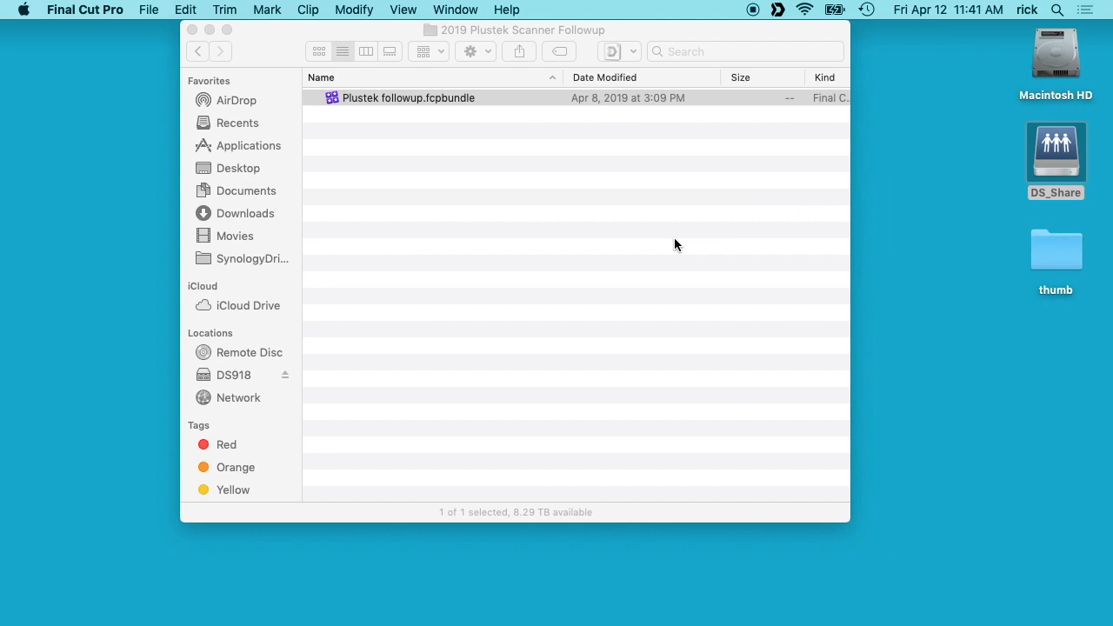
mouse_move(875, 587)
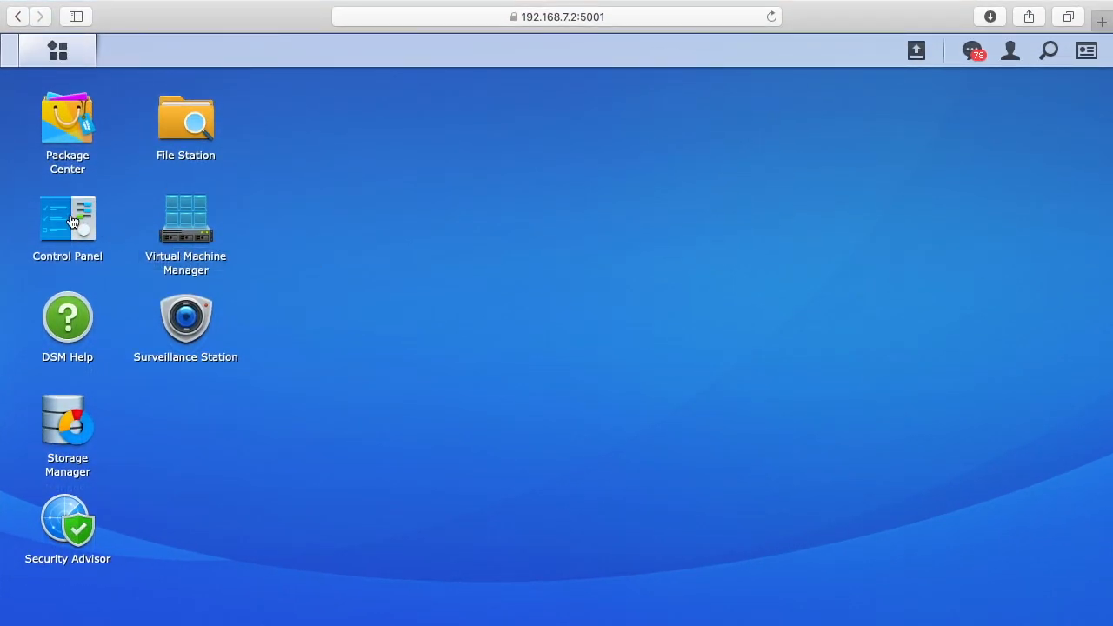
Tick Enable SMB service in Control Panel's File Services and scroll toward the NFS section.
double_click(67, 217)
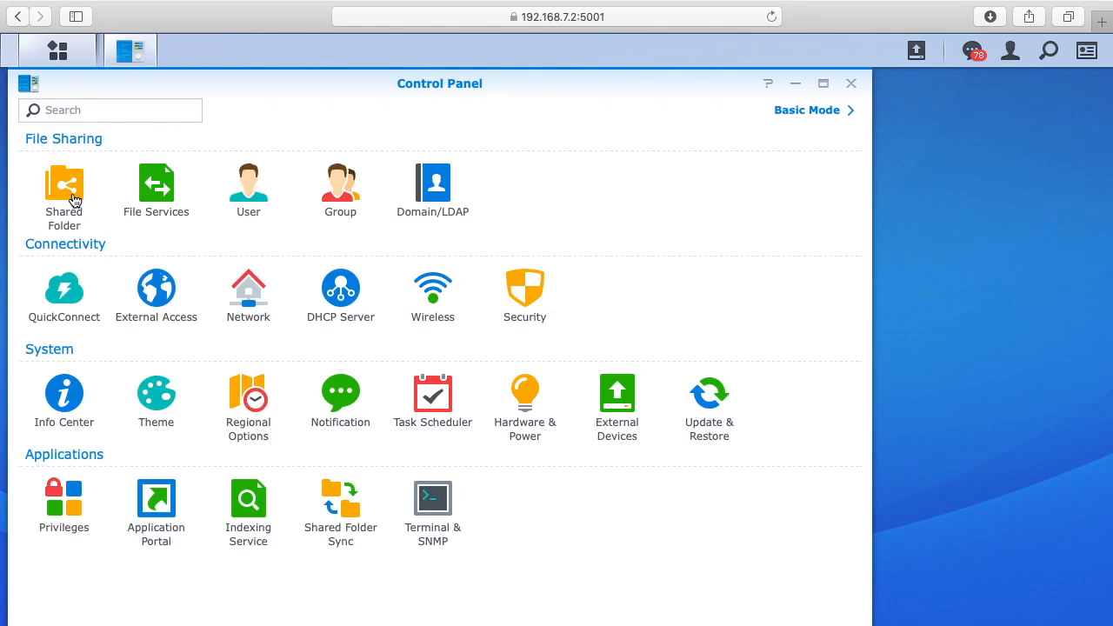
left_click(156, 184)
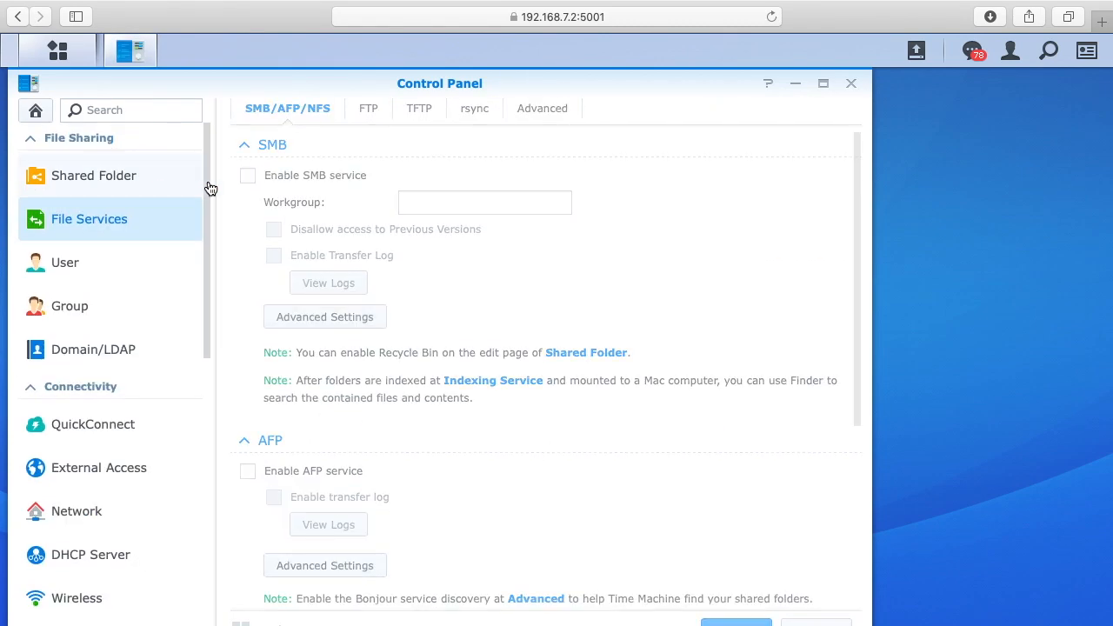
left_click(248, 175)
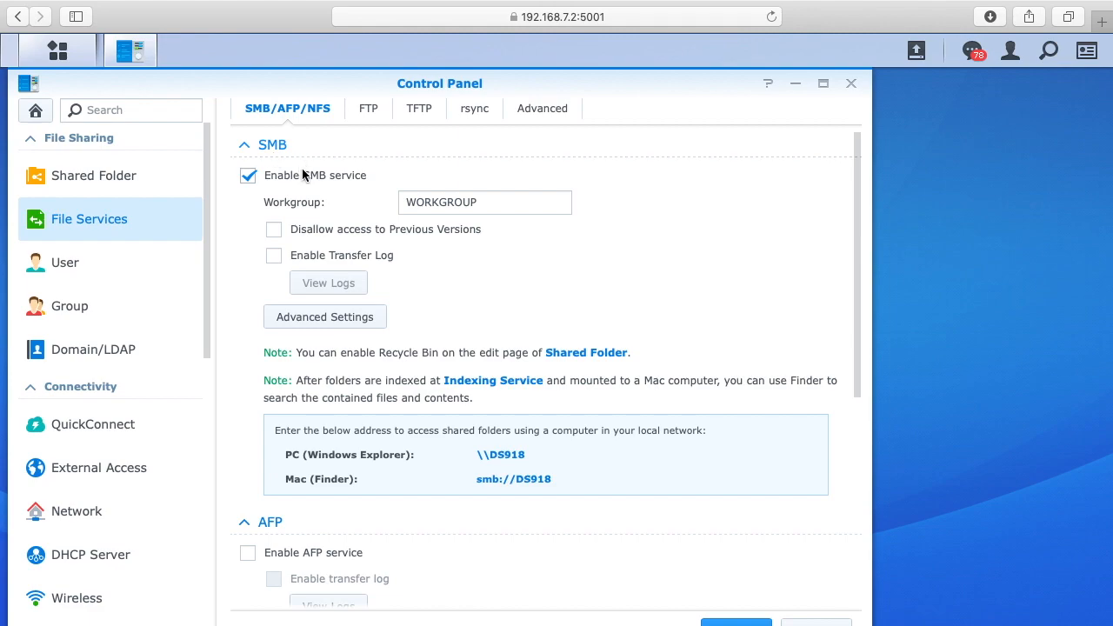
scroll("down", 3)
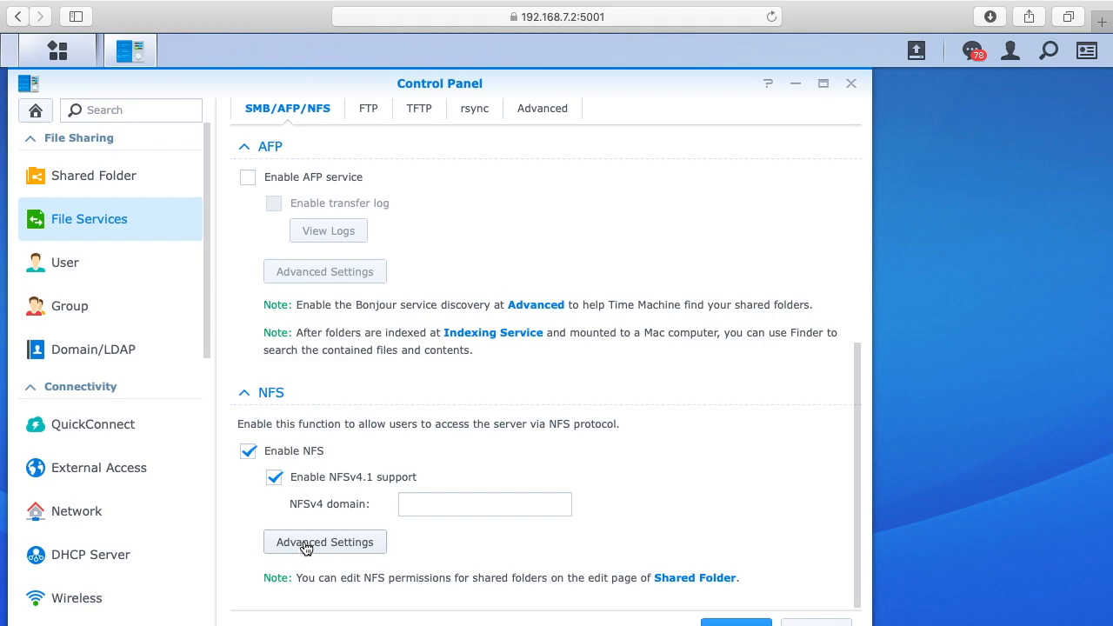
left_click(325, 541)
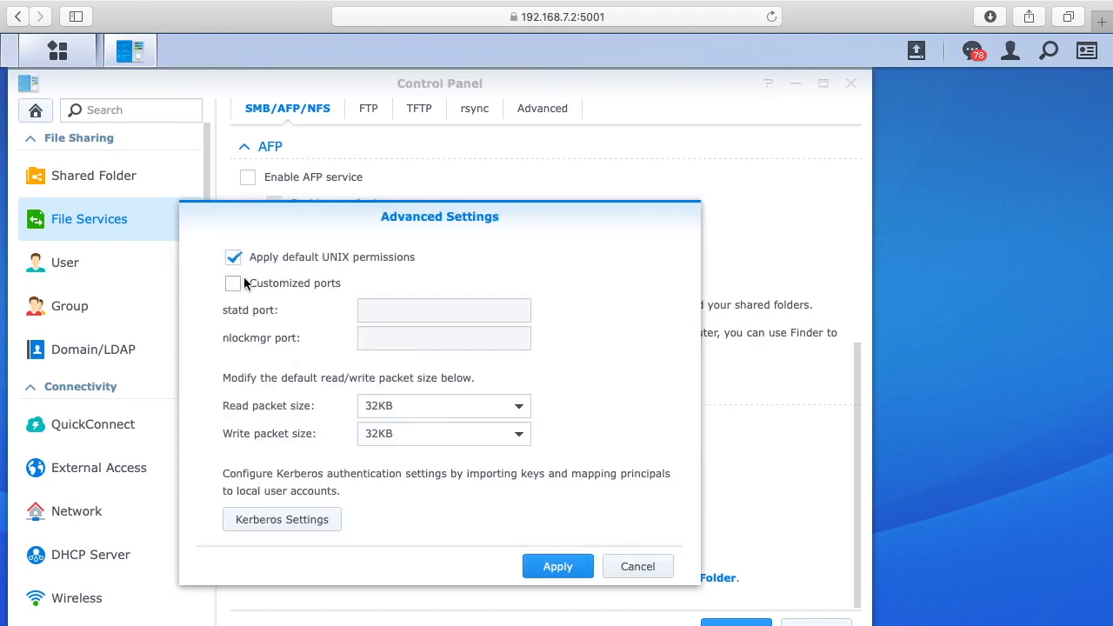
mouse_move(315, 270)
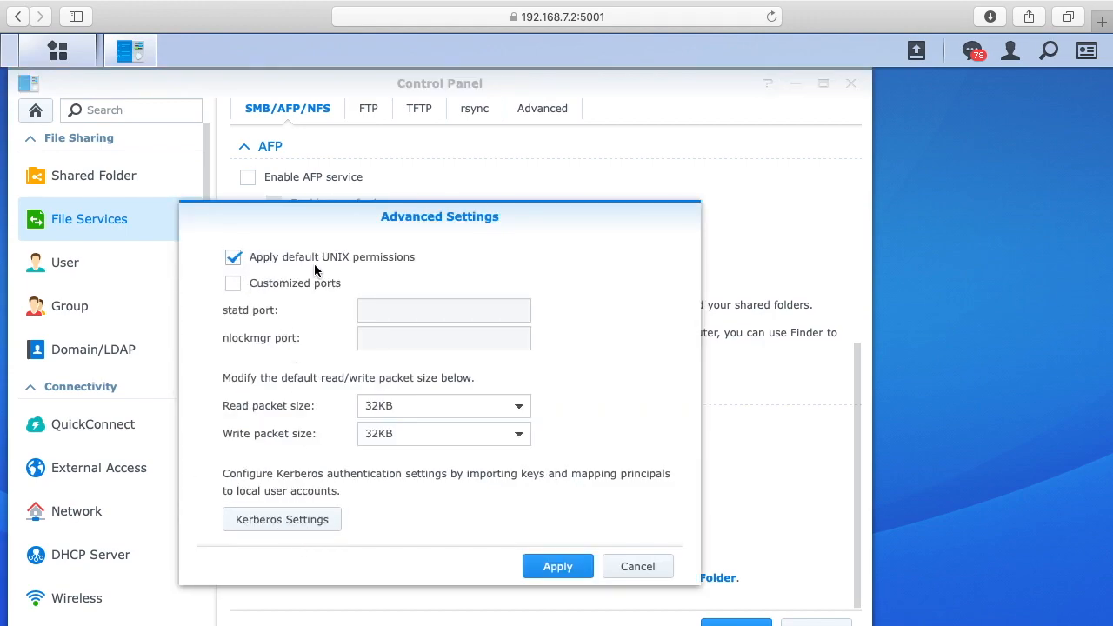
mouse_move(255, 310)
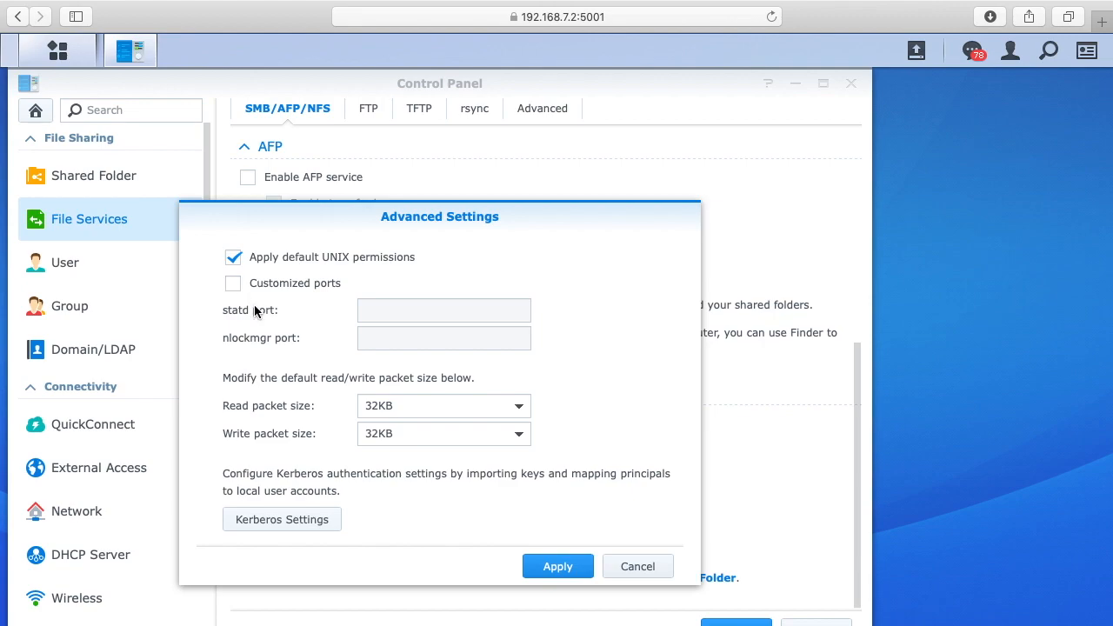
mouse_move(337, 447)
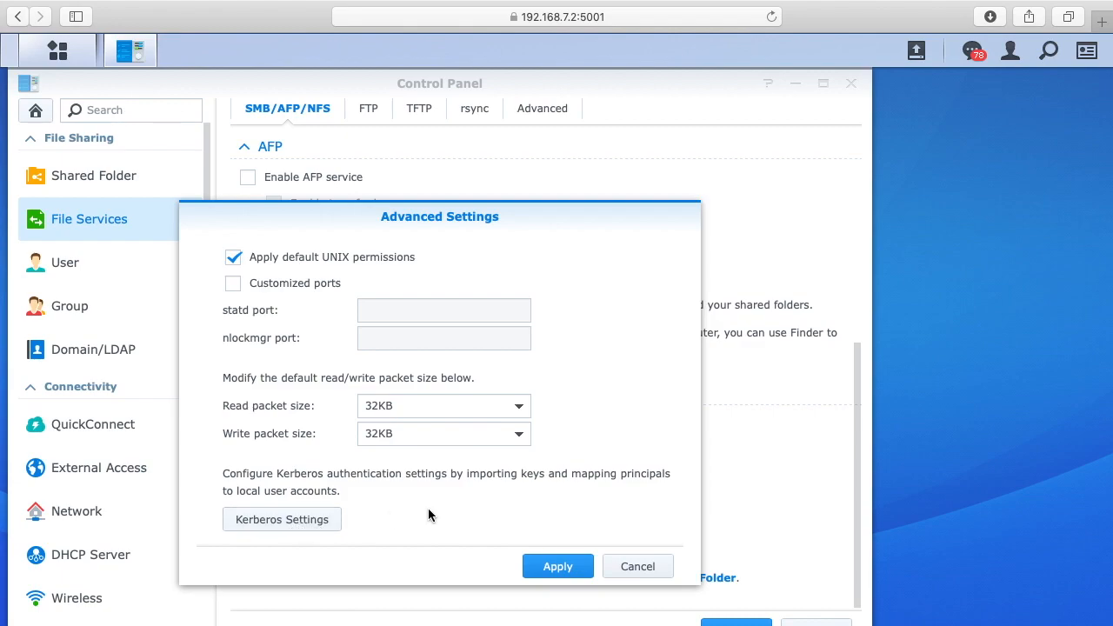
mouse_move(572, 526)
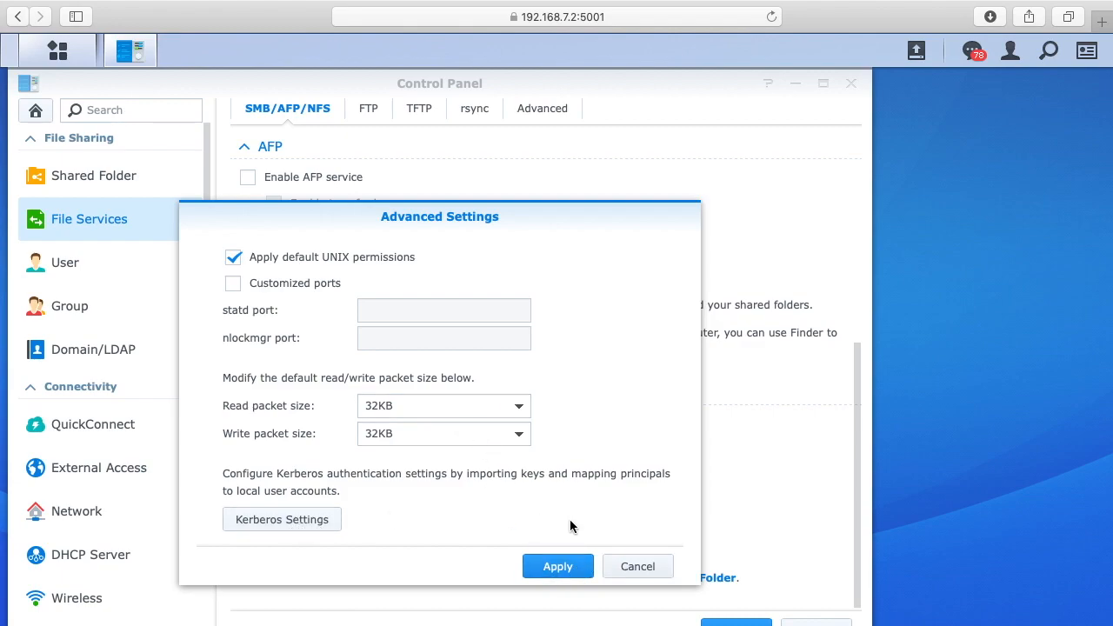
left_click(557, 566)
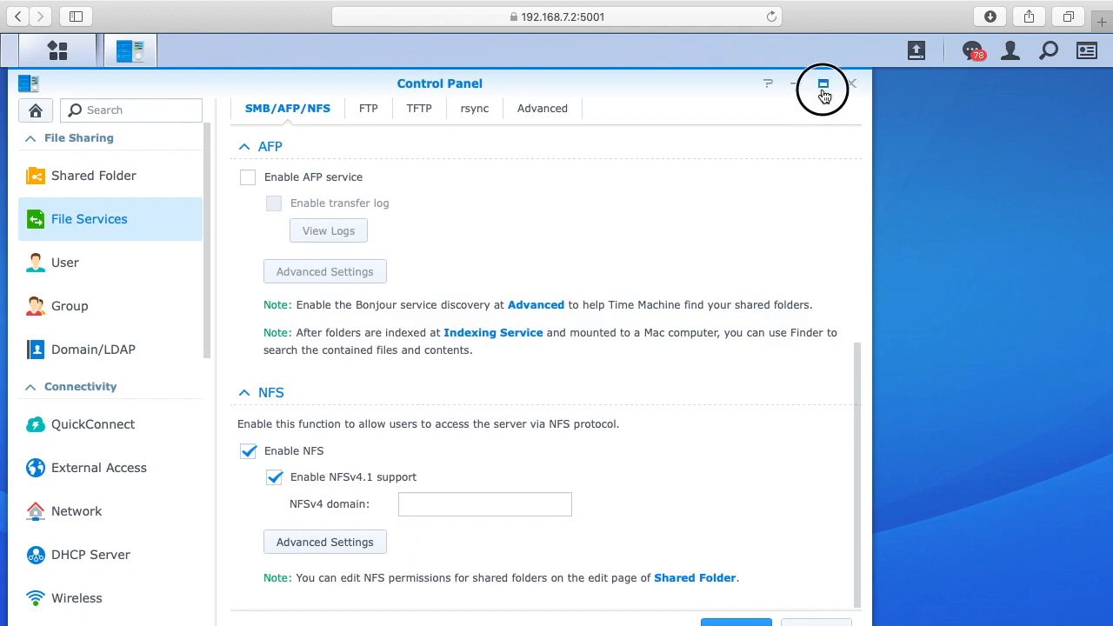
Maximize Control Panel, edit the DS_Share shared folder and view its NFS Permissions.
left_click(822, 84)
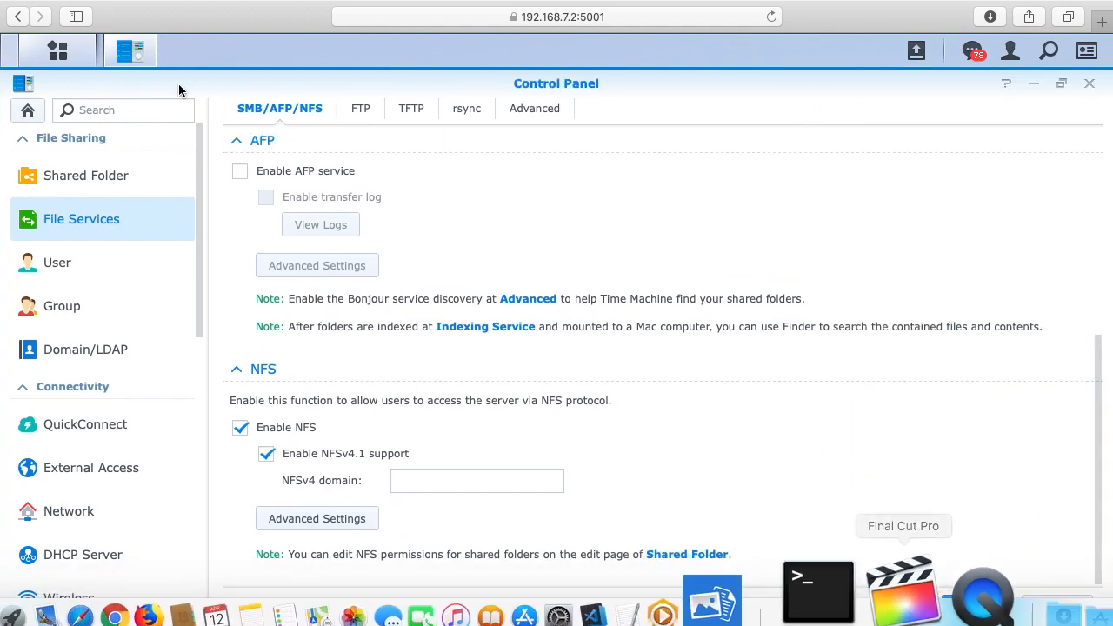
left_click(85, 175)
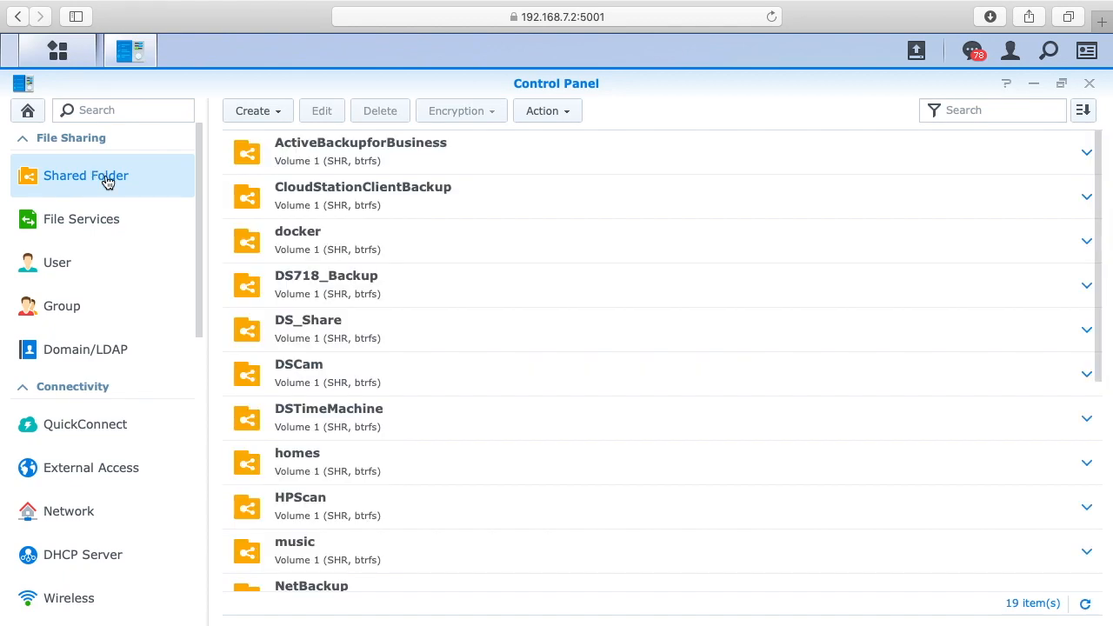
mouse_move(352, 409)
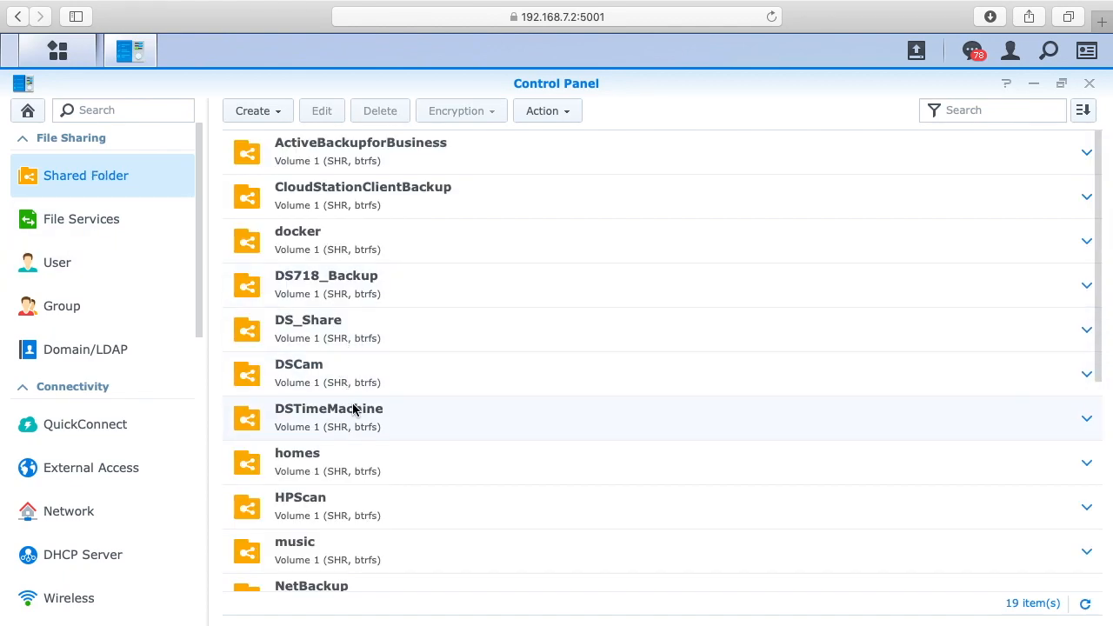
mouse_move(328, 331)
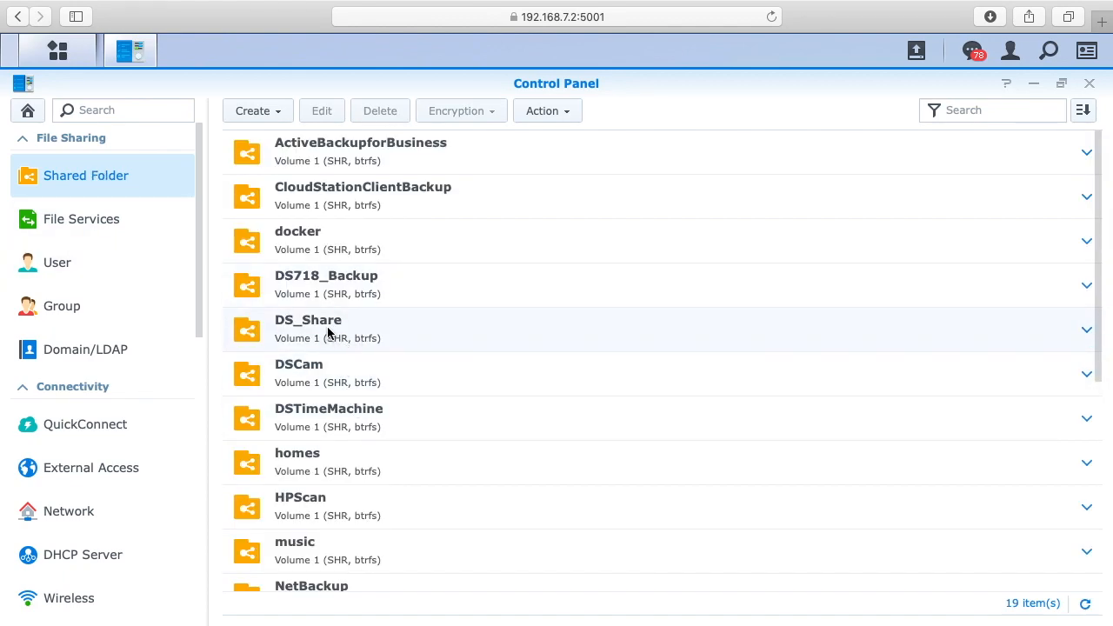
left_click(308, 328)
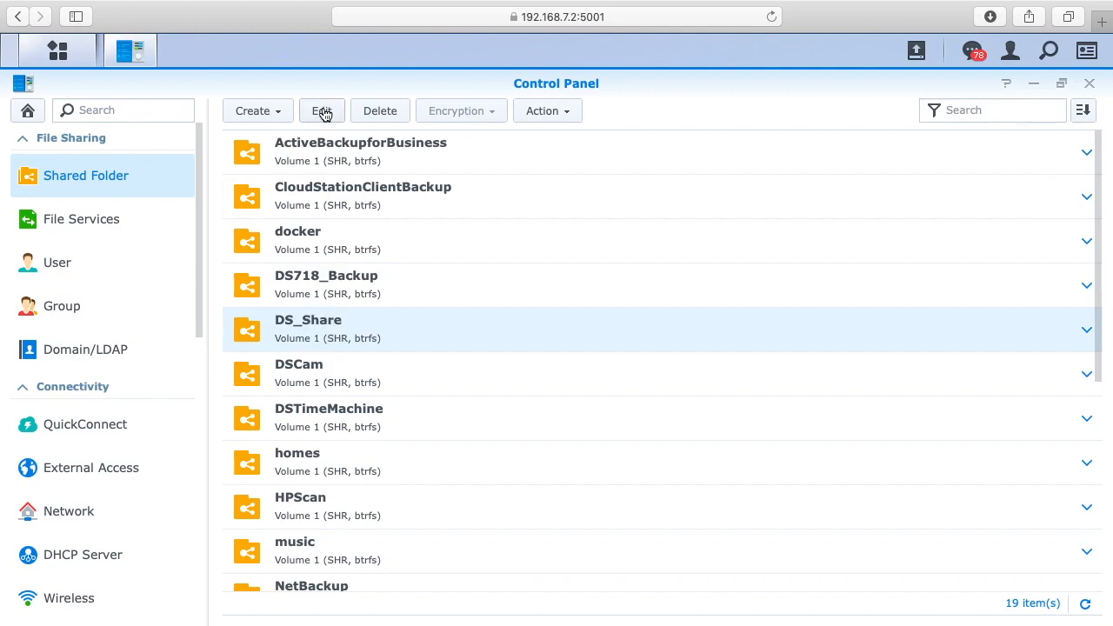
left_click(322, 110)
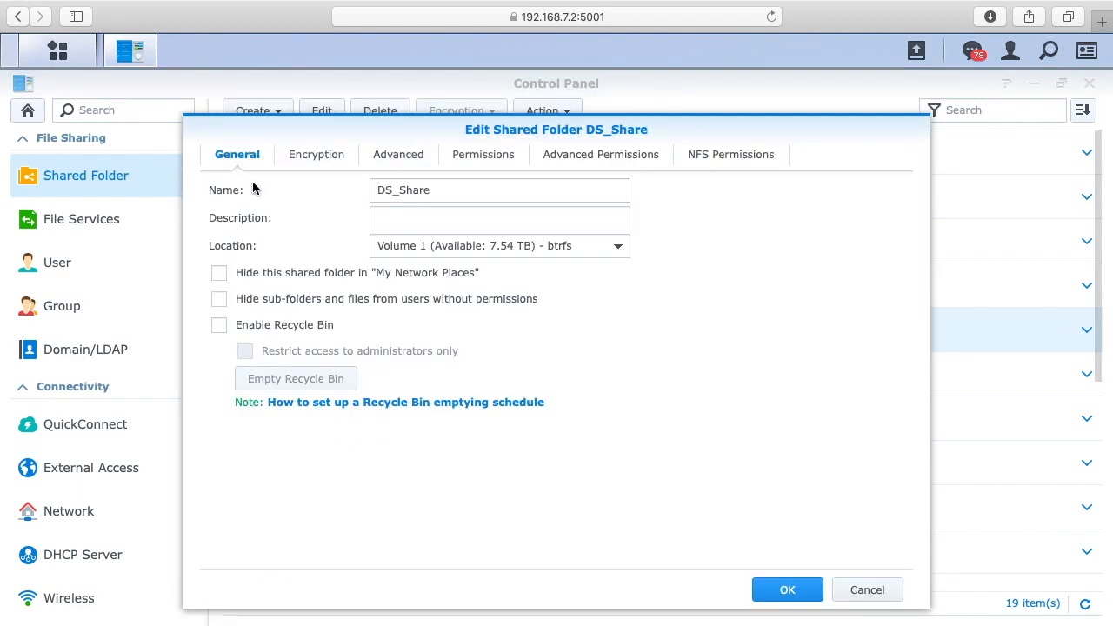
mouse_move(731, 155)
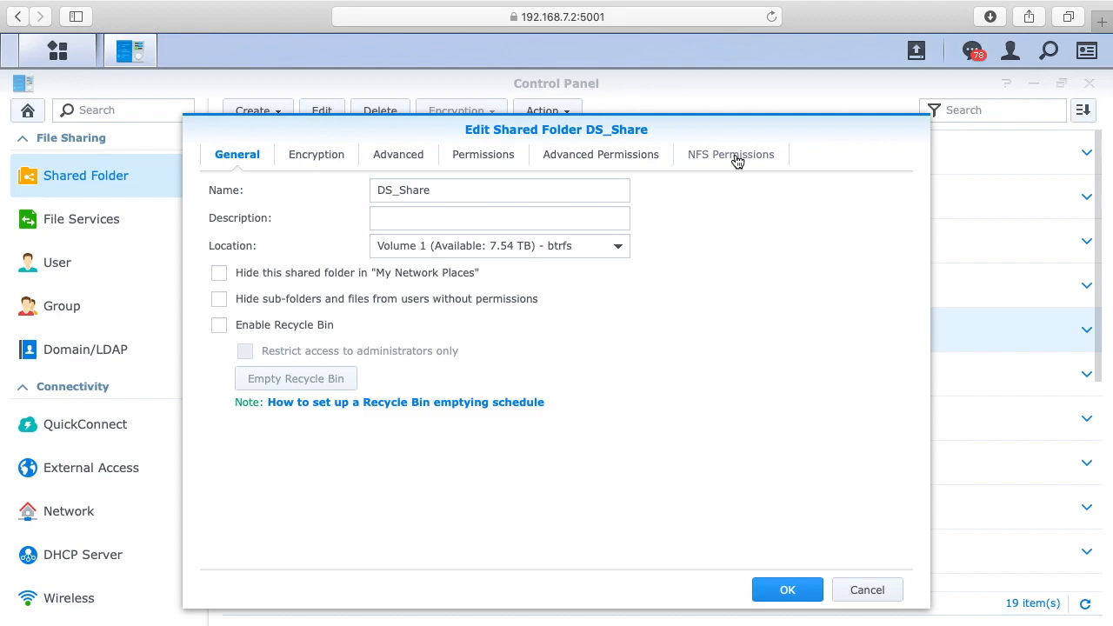
left_click(732, 154)
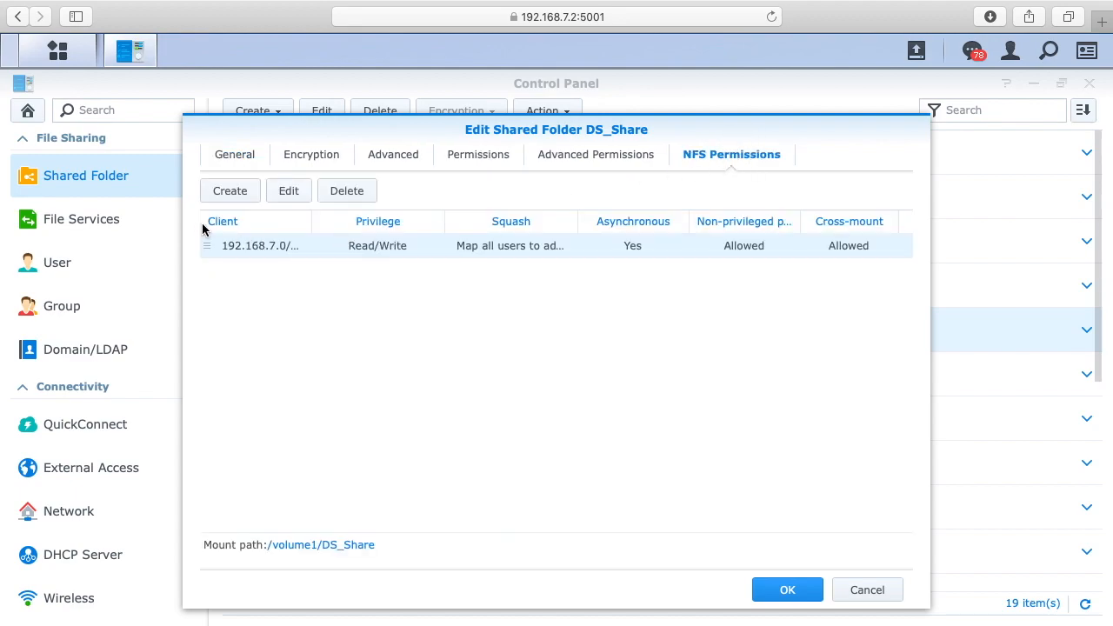
mouse_move(288, 191)
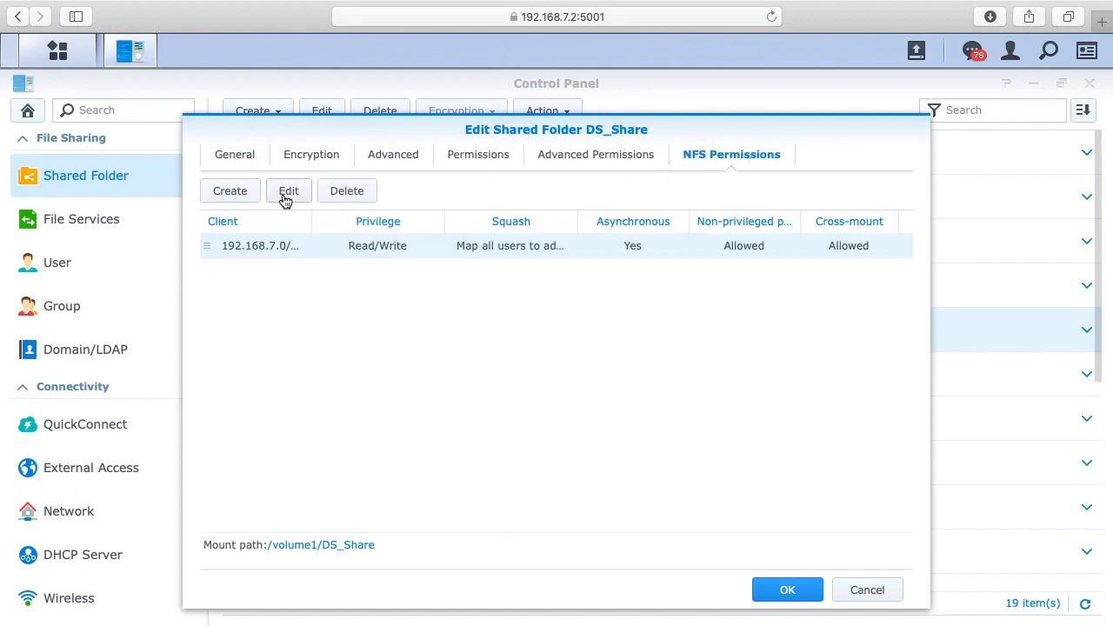
left_click(288, 191)
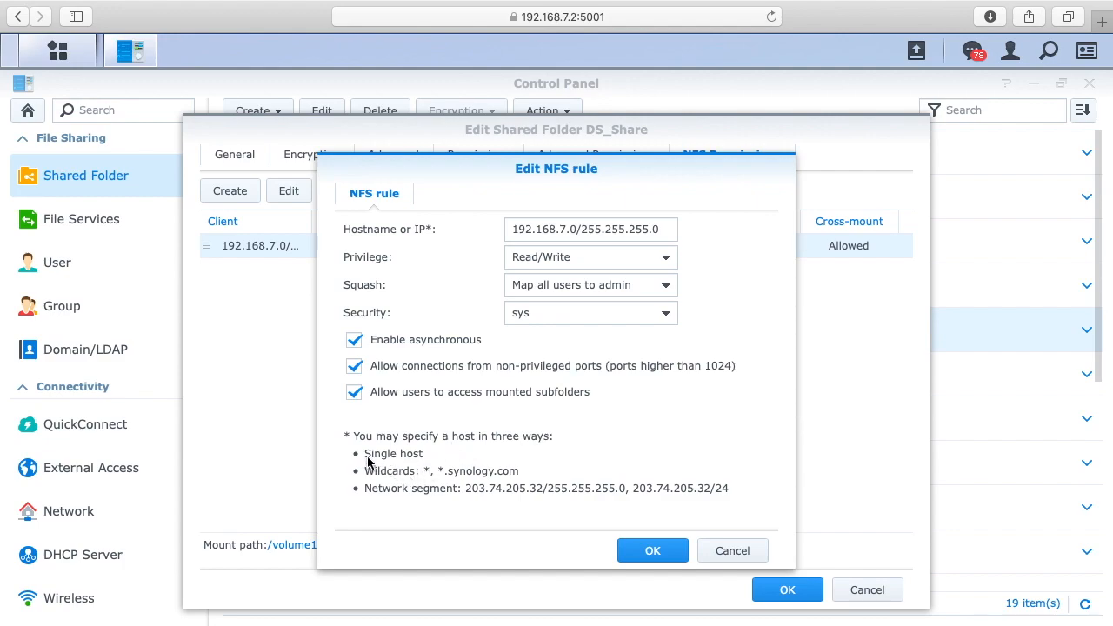
mouse_move(389, 497)
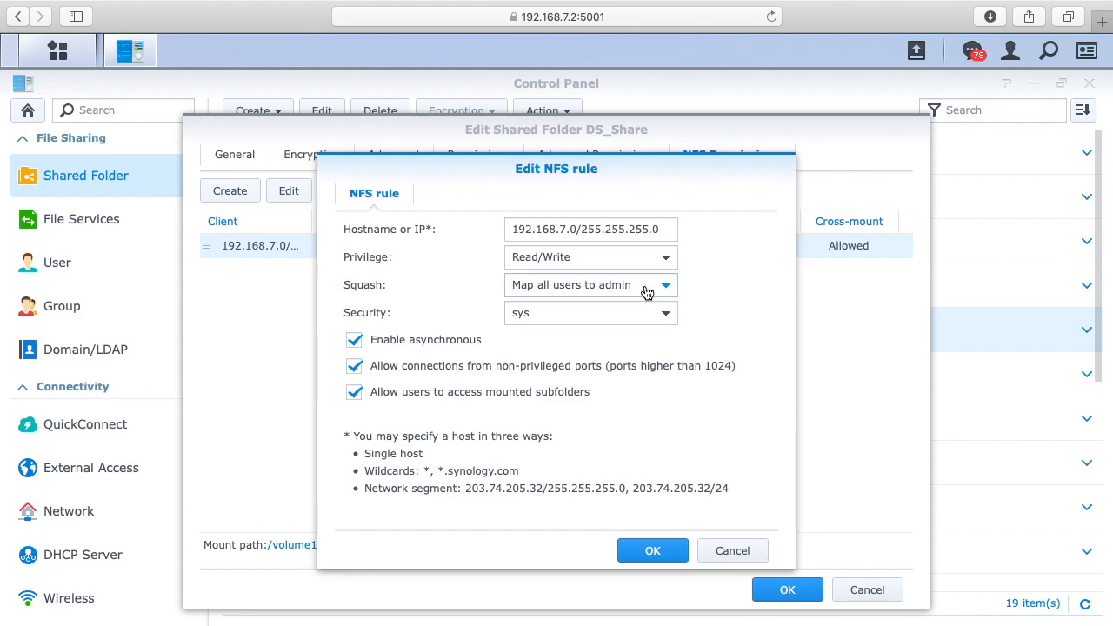
mouse_move(522, 328)
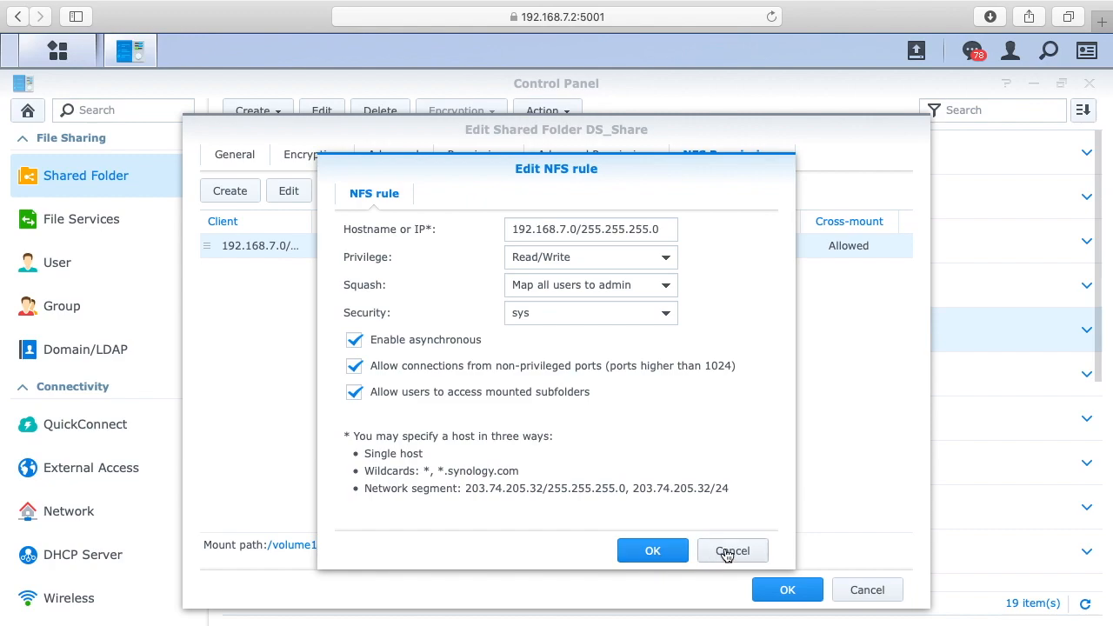
left_click(732, 551)
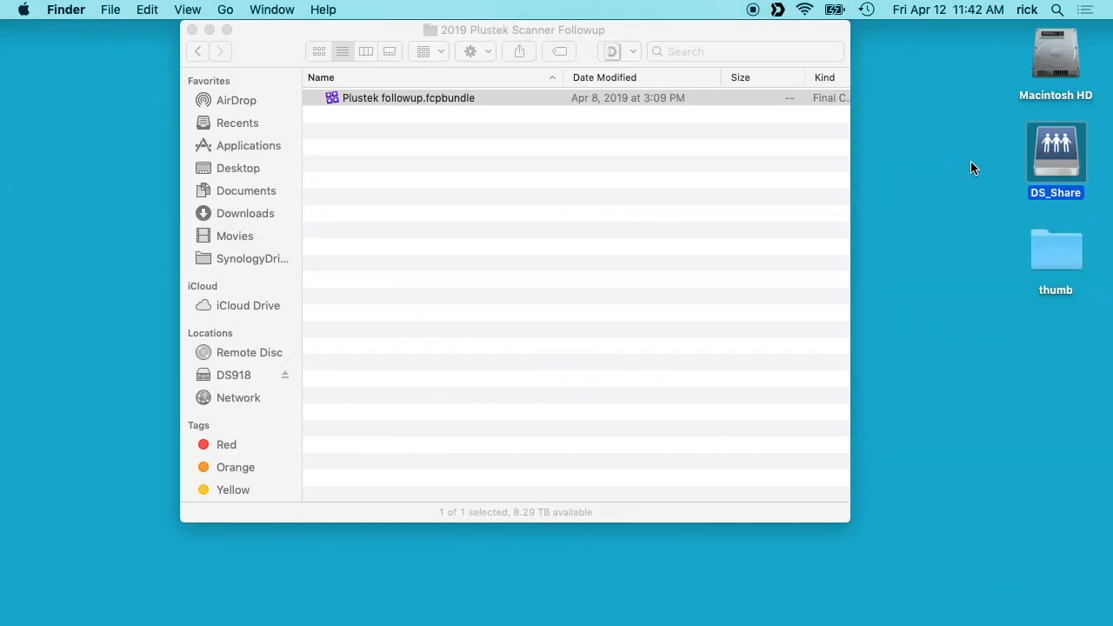
Close the project folder window and eject DS_Share from its right-click menu.
left_click(1055, 152)
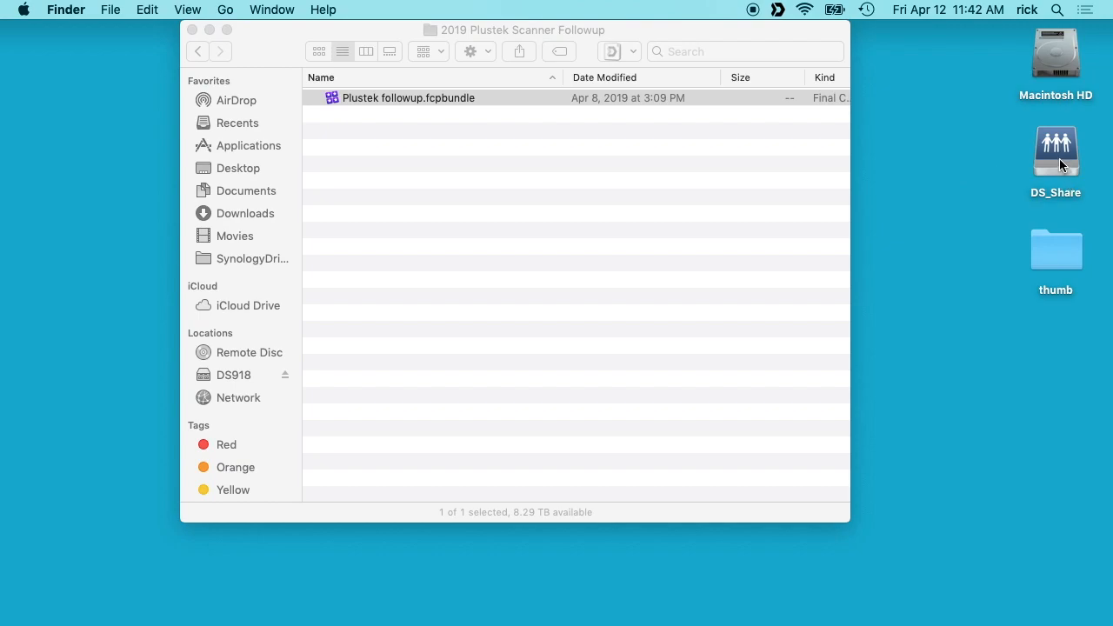
left_click(197, 29)
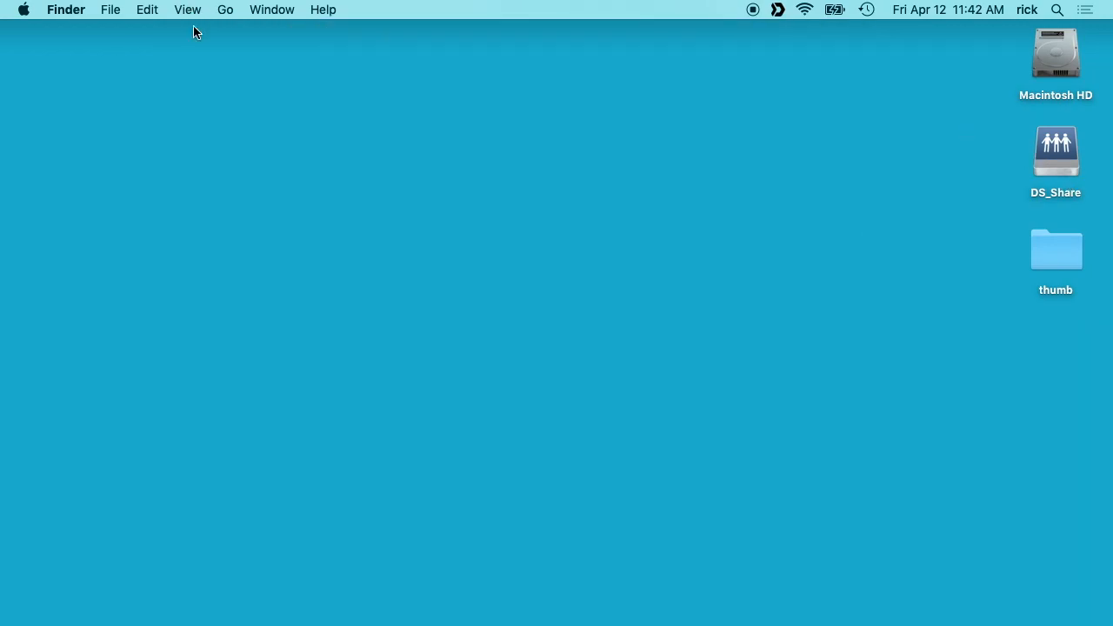
right_click(1055, 150)
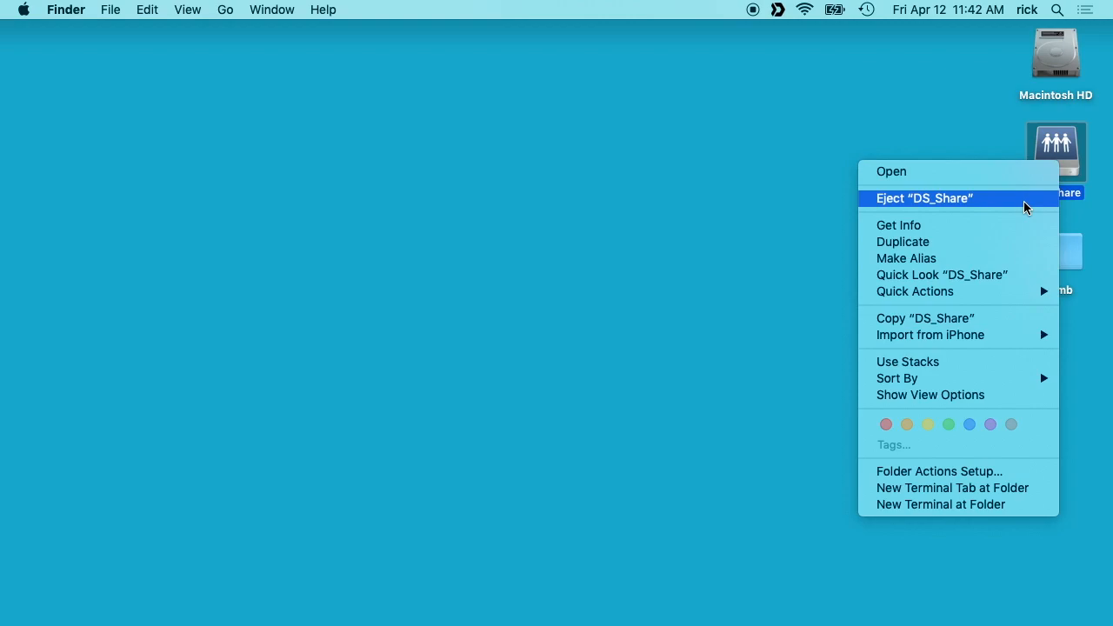
left_click(923, 197)
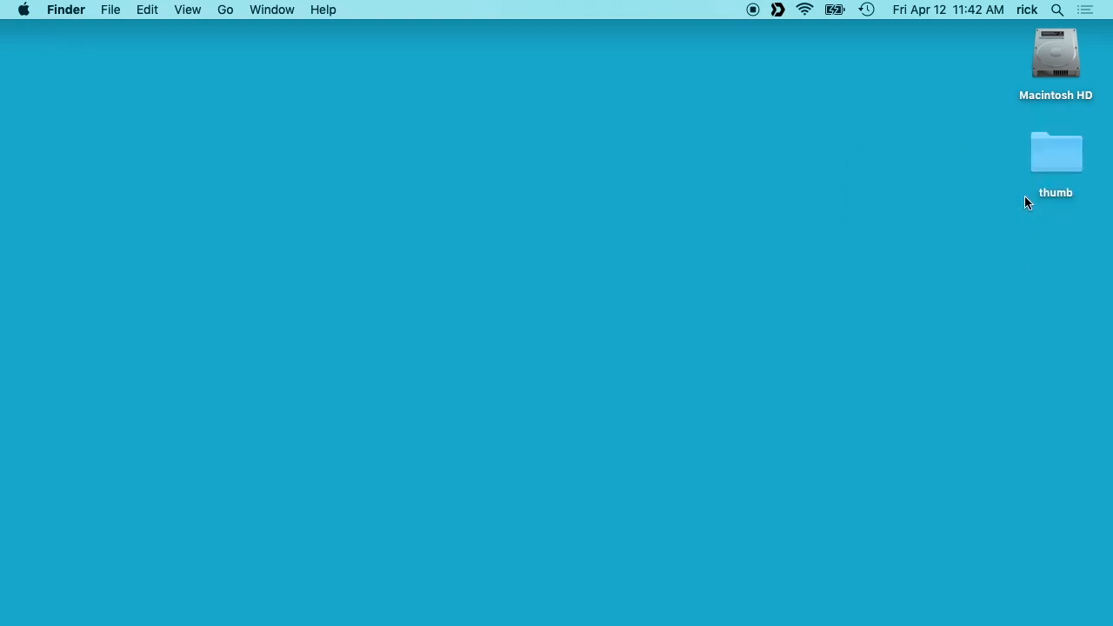
left_click(225, 9)
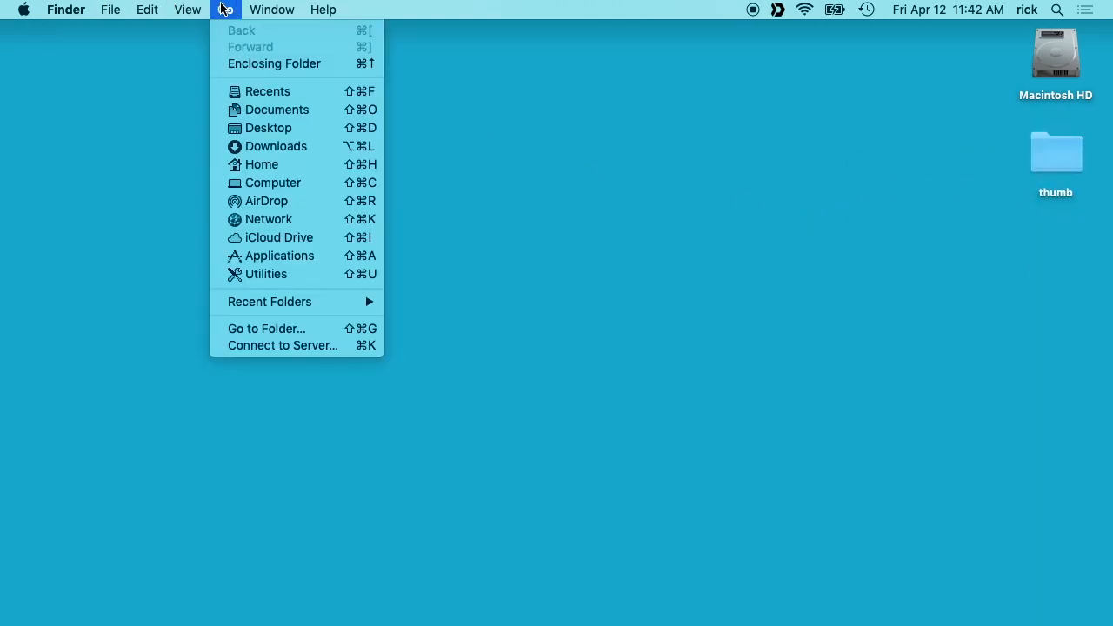
Connect to nfs://192.168.7.2/volume1/DS_Share using Connect to Server.
left_click(281, 345)
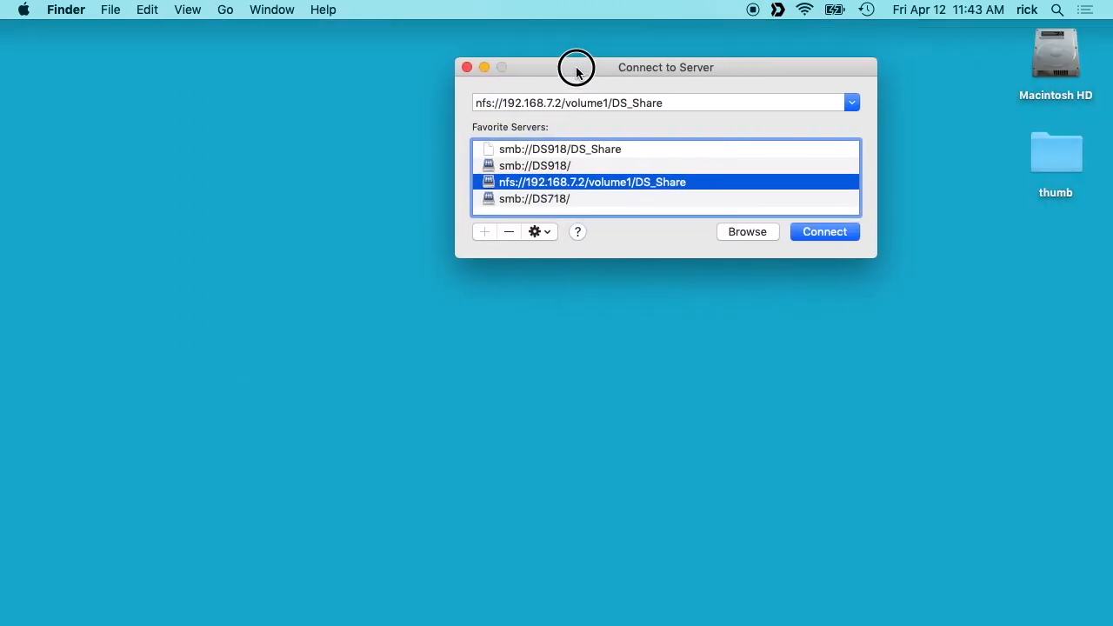
left_click_drag(577, 67, 532, 78)
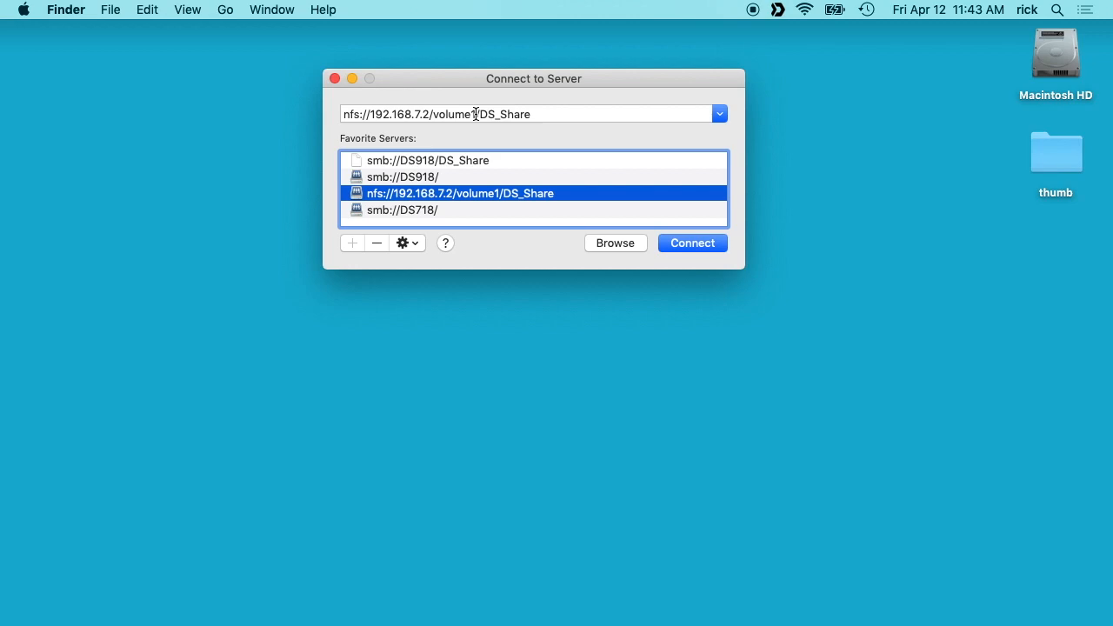
mouse_move(476, 128)
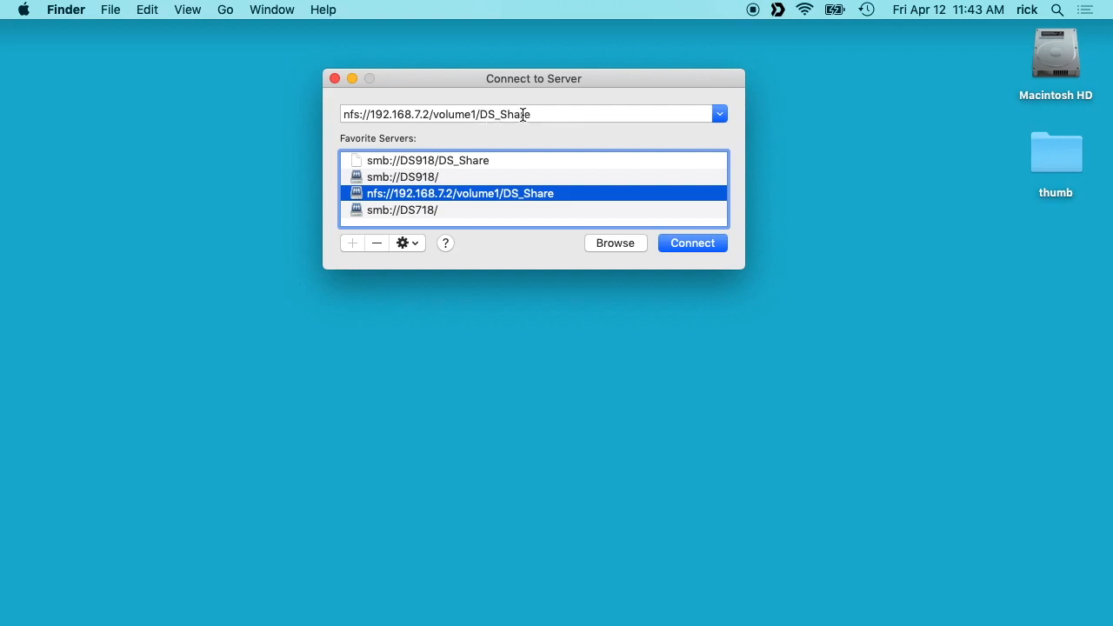
mouse_move(630, 224)
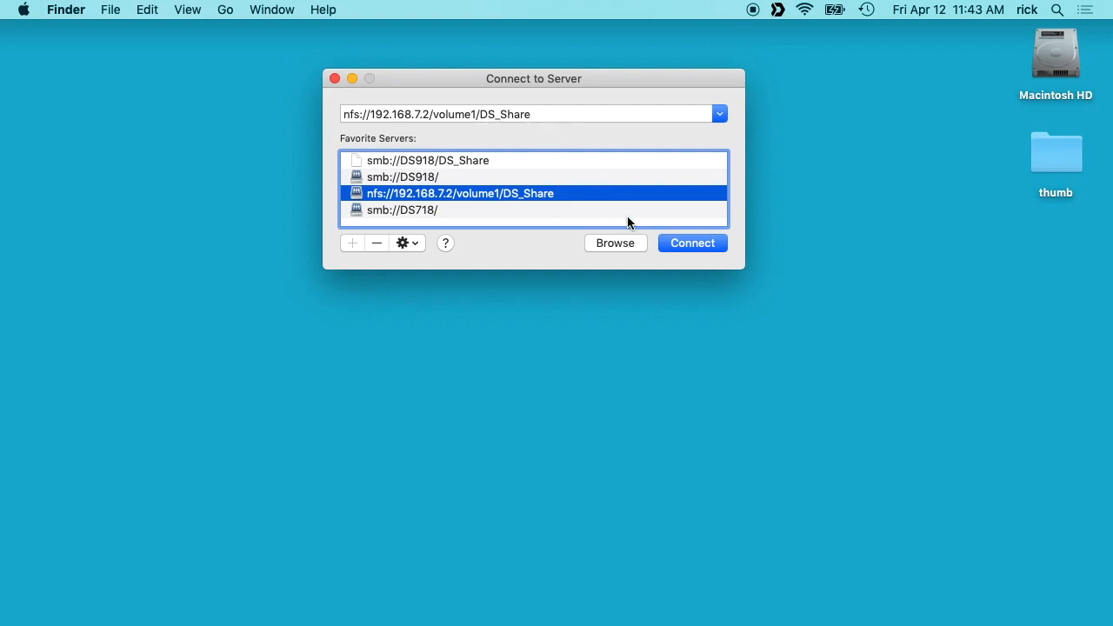
left_click(692, 242)
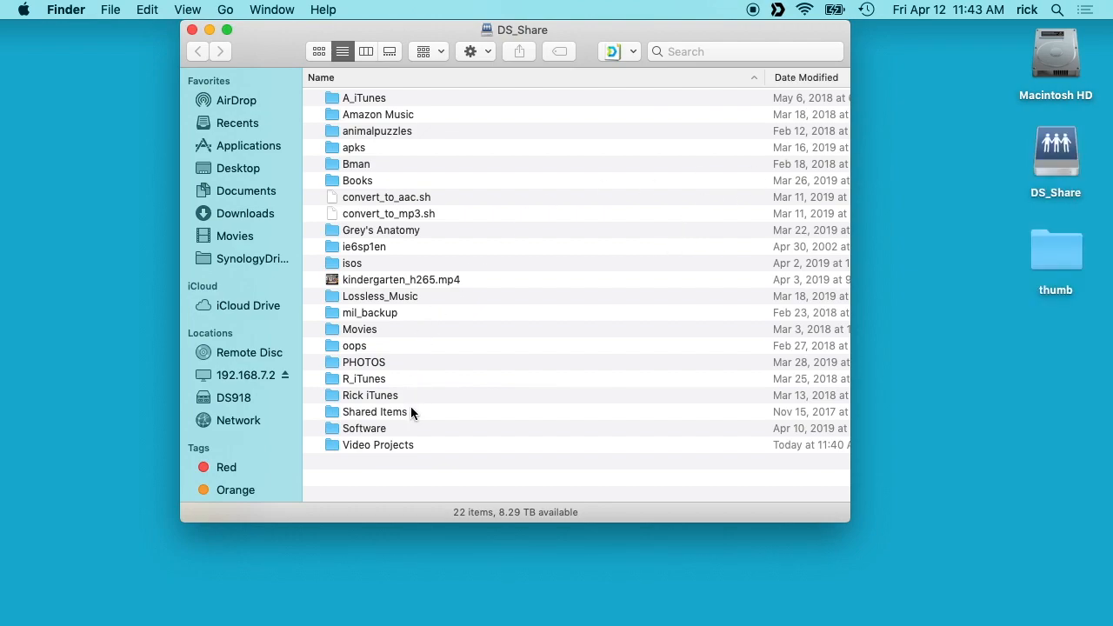
Open Video Projects, then the 2019 Plustek Scanner Followup folder on the NFS share.
double_click(378, 444)
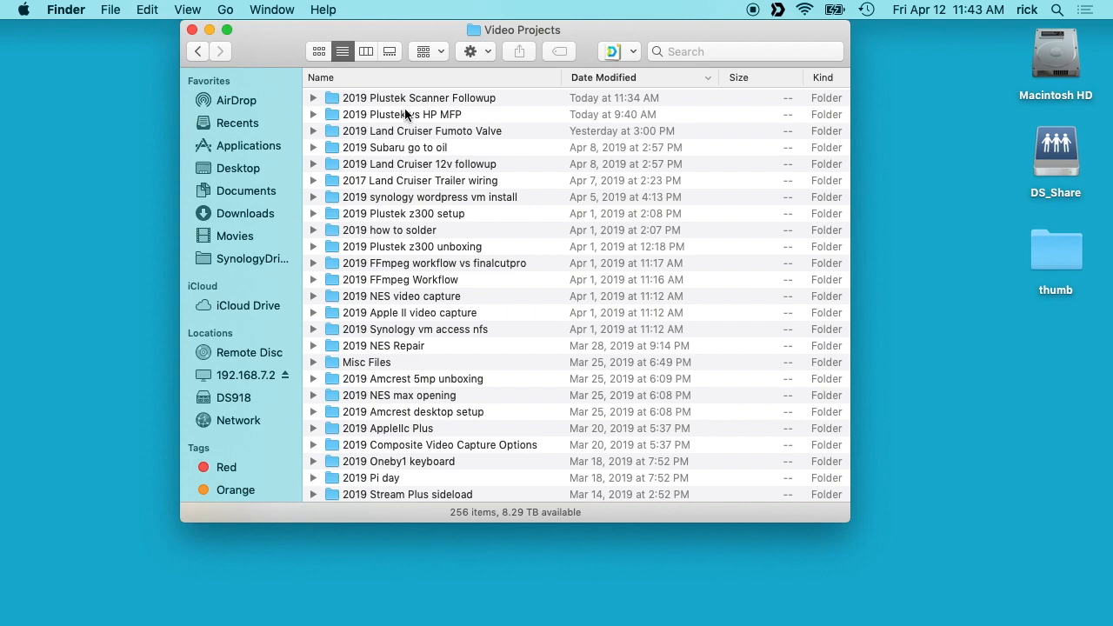
double_click(419, 97)
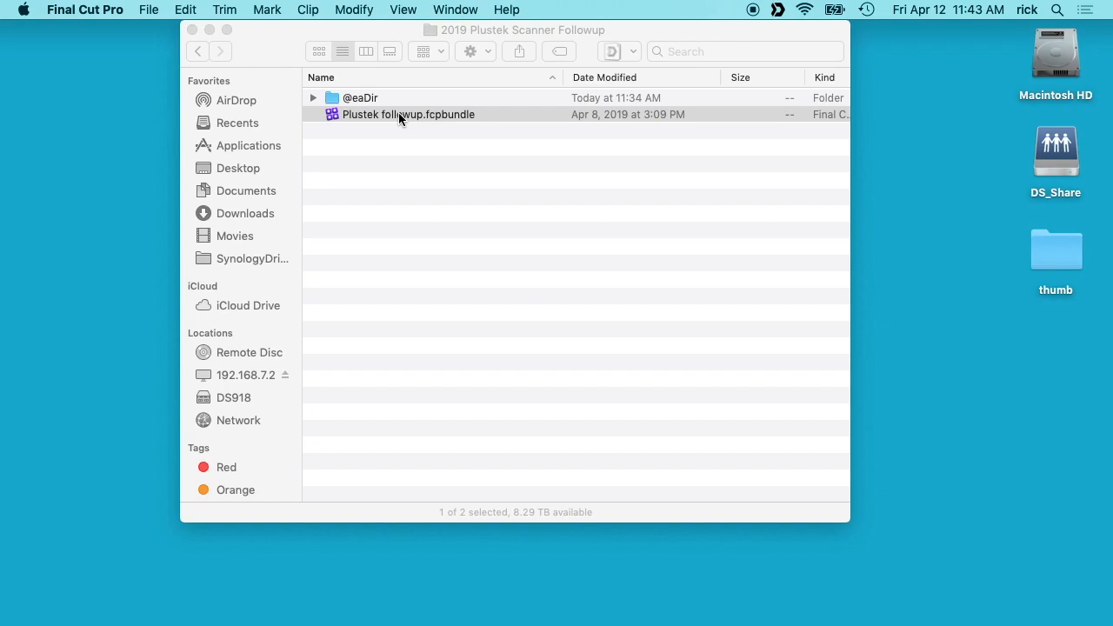
Open Plustek followup.fcpbundle in Final Cut Pro from the NFS-mounted share.
double_click(407, 114)
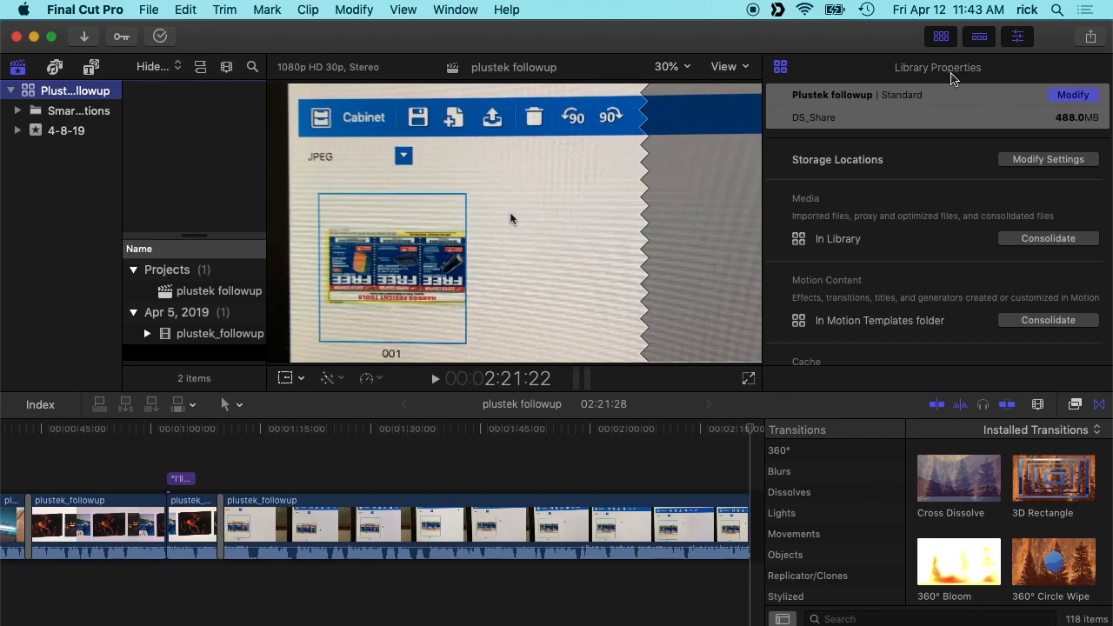
mouse_move(1017, 37)
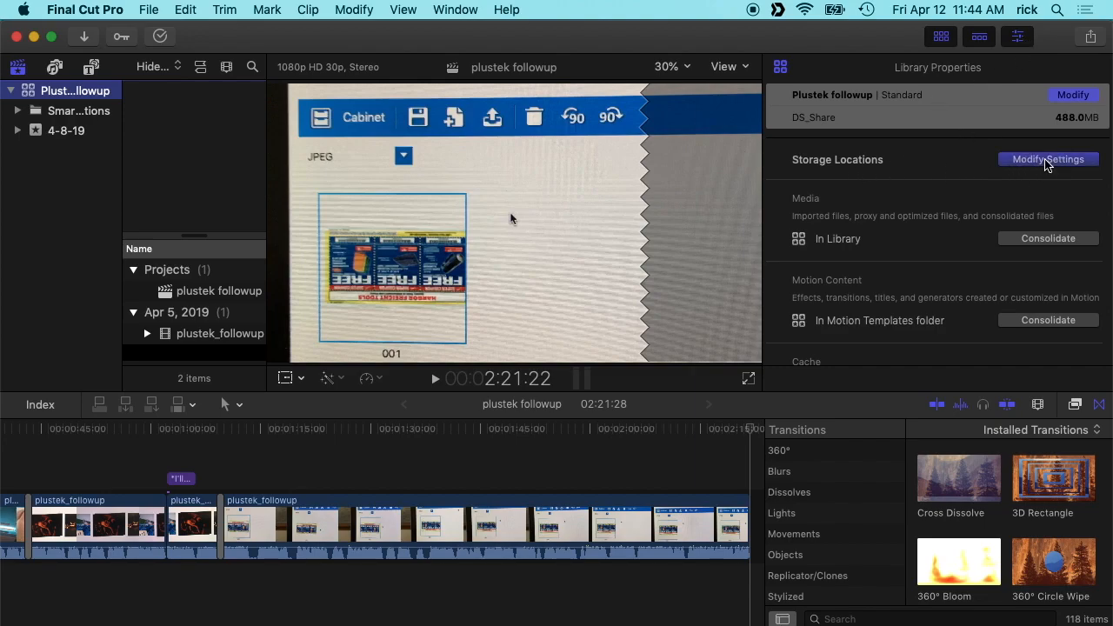
Open Modify Settings for Storage Locations and the Cache location pop-up.
left_click(1048, 159)
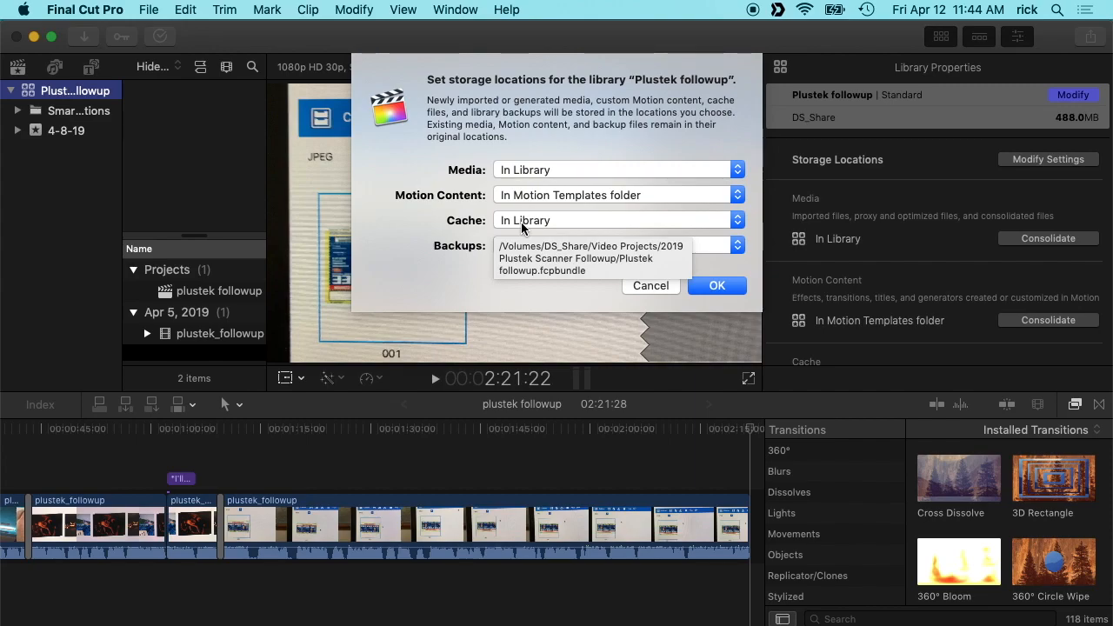
left_click(592, 246)
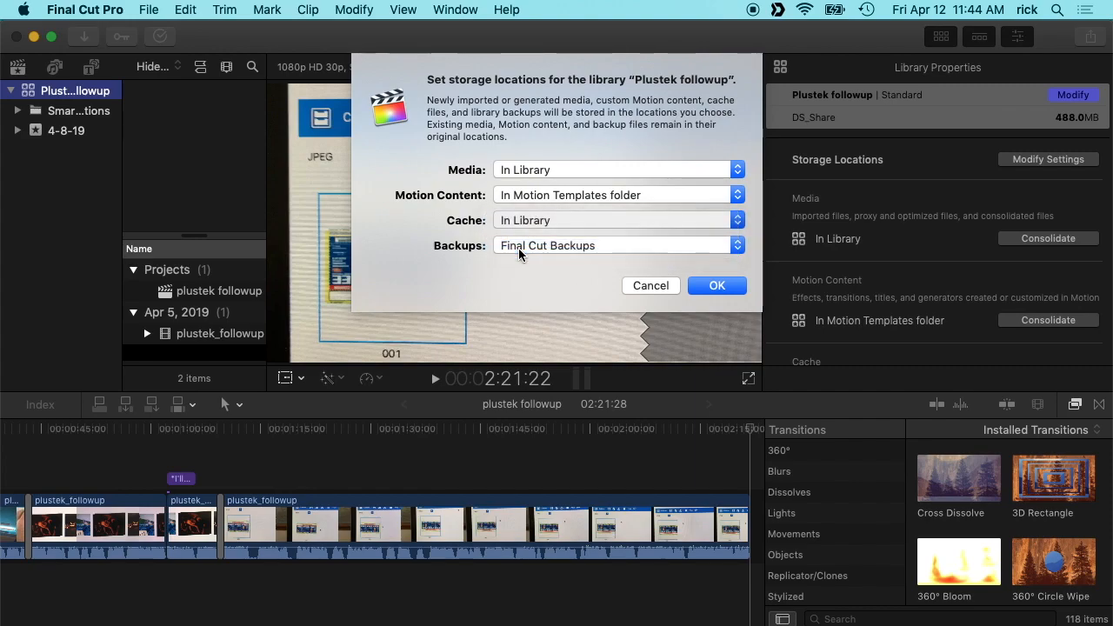
Create an FCP_Cache folder in Movies and choose it as the cache location.
left_click(618, 245)
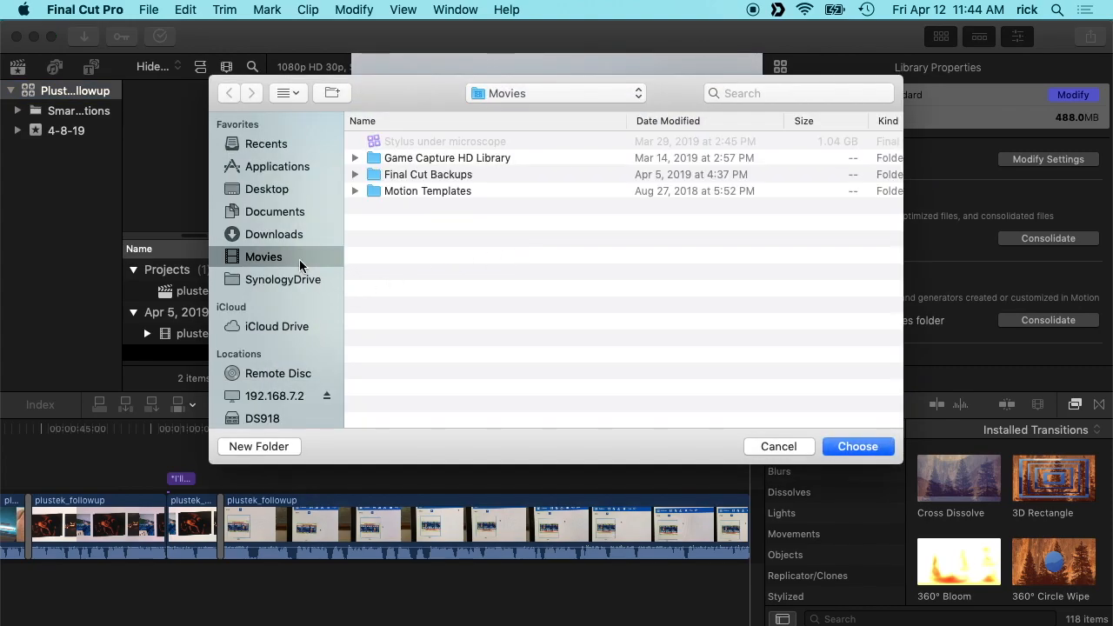
left_click(258, 446)
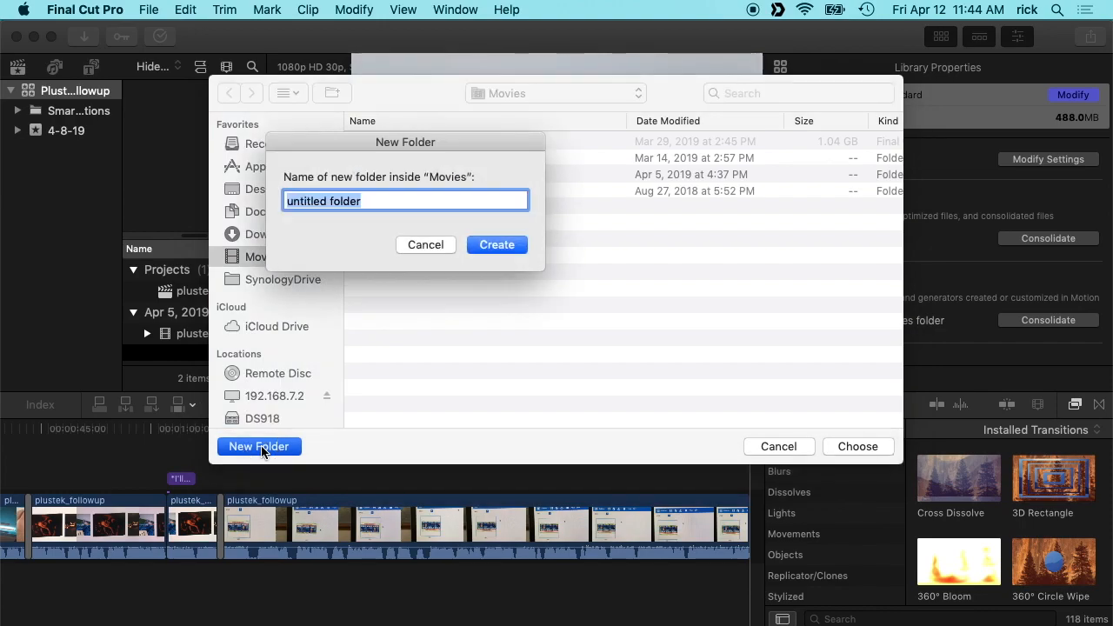
type("FCP")
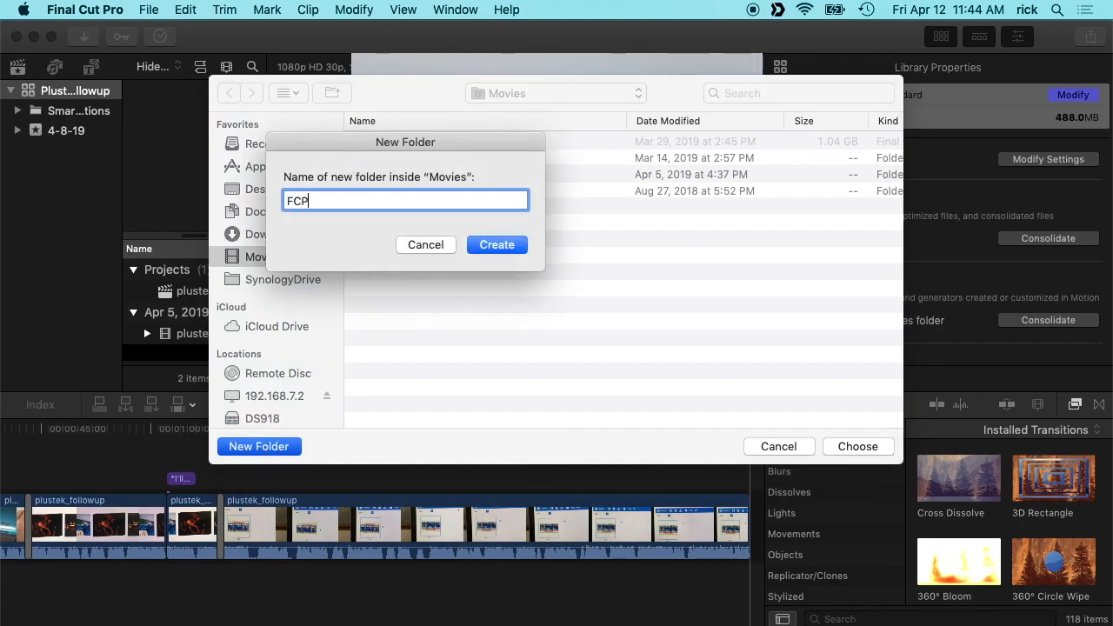
left_click(425, 244)
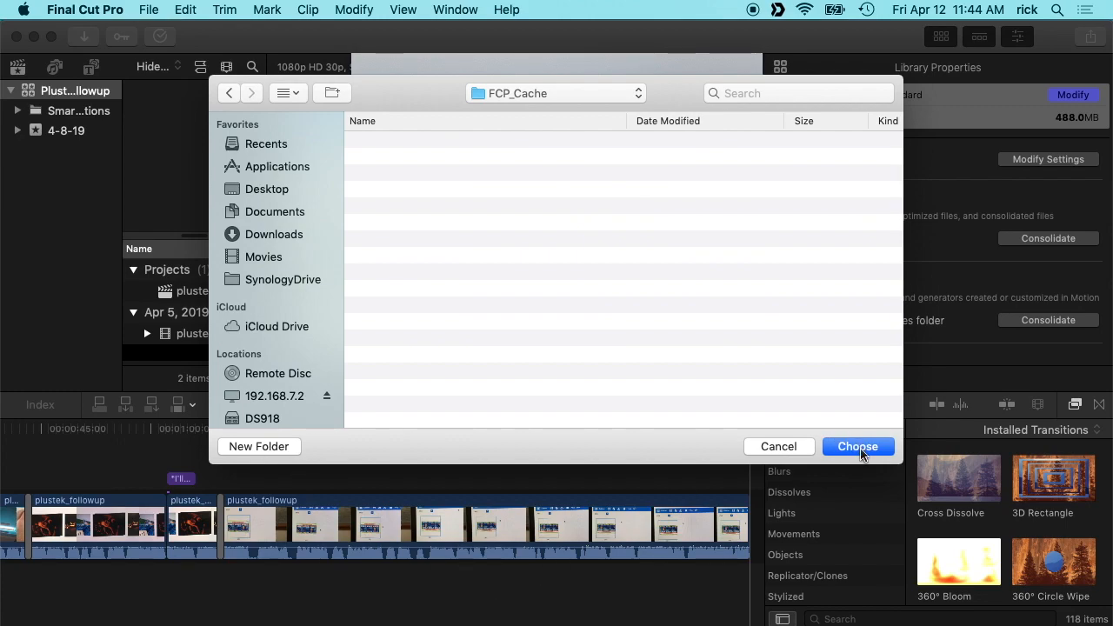
left_click(857, 446)
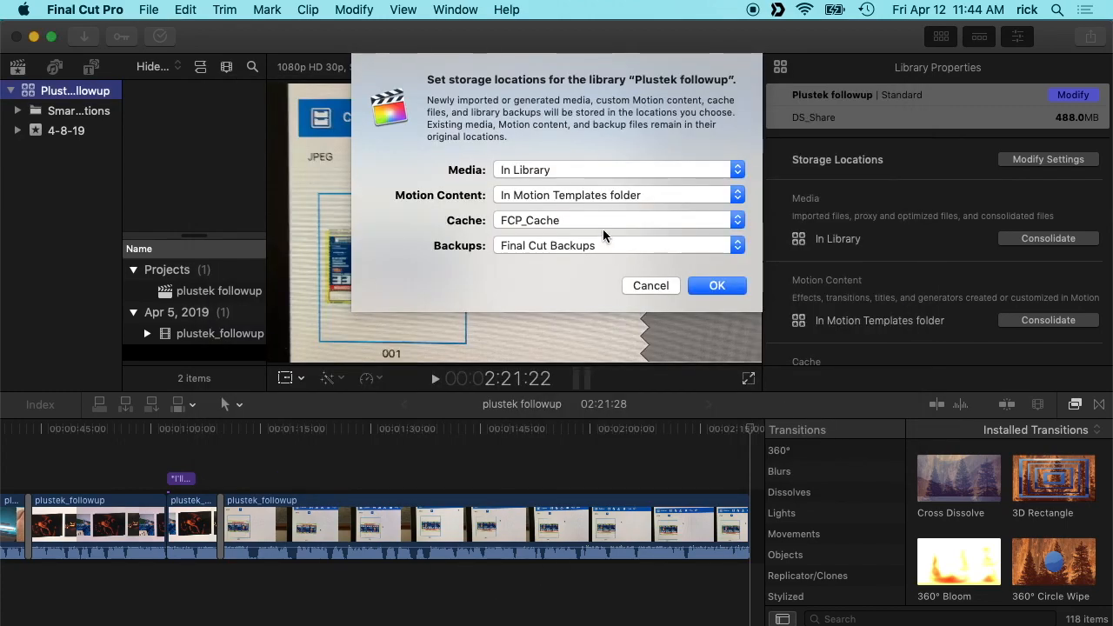
mouse_move(604, 235)
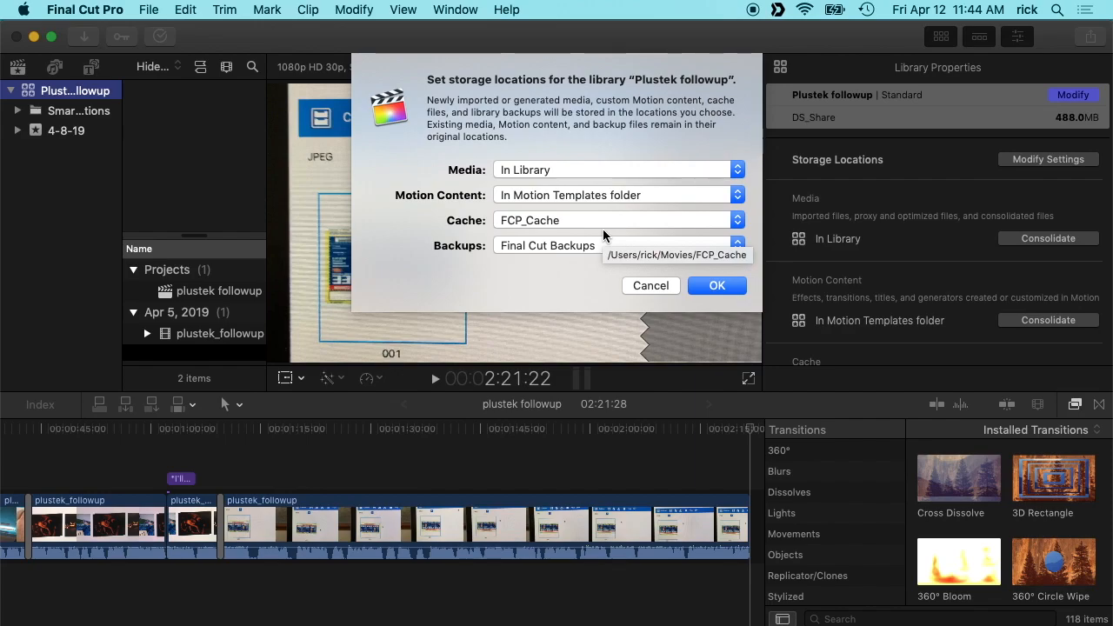
mouse_move(572, 261)
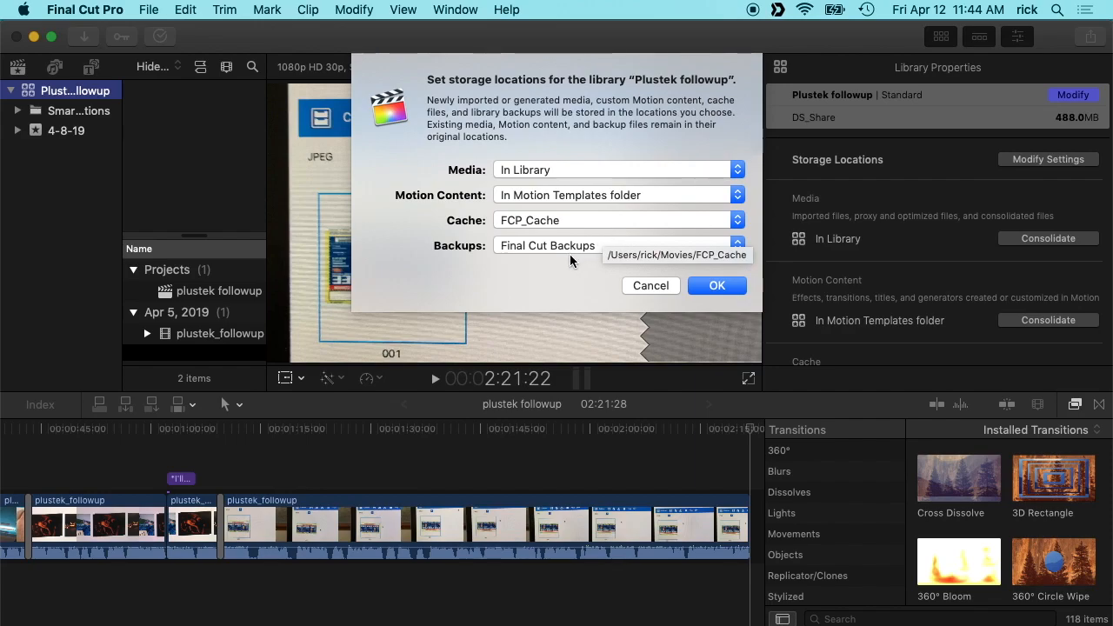
Keep backups in Final Cut Backups, confirm, and include existing render files in the new cache.
left_click(616, 245)
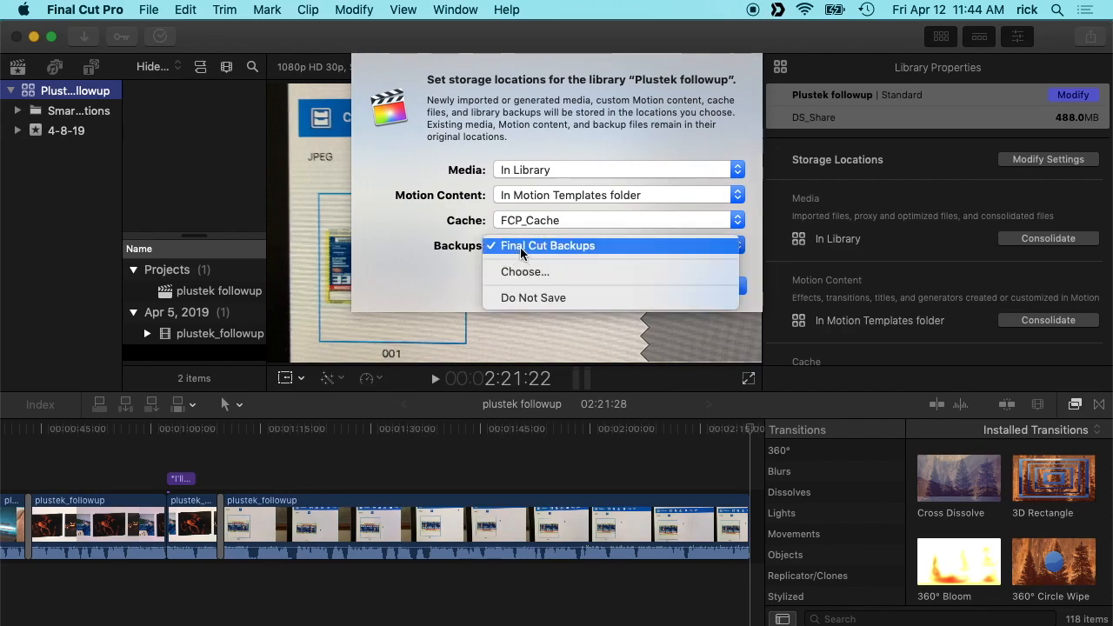
left_click(548, 245)
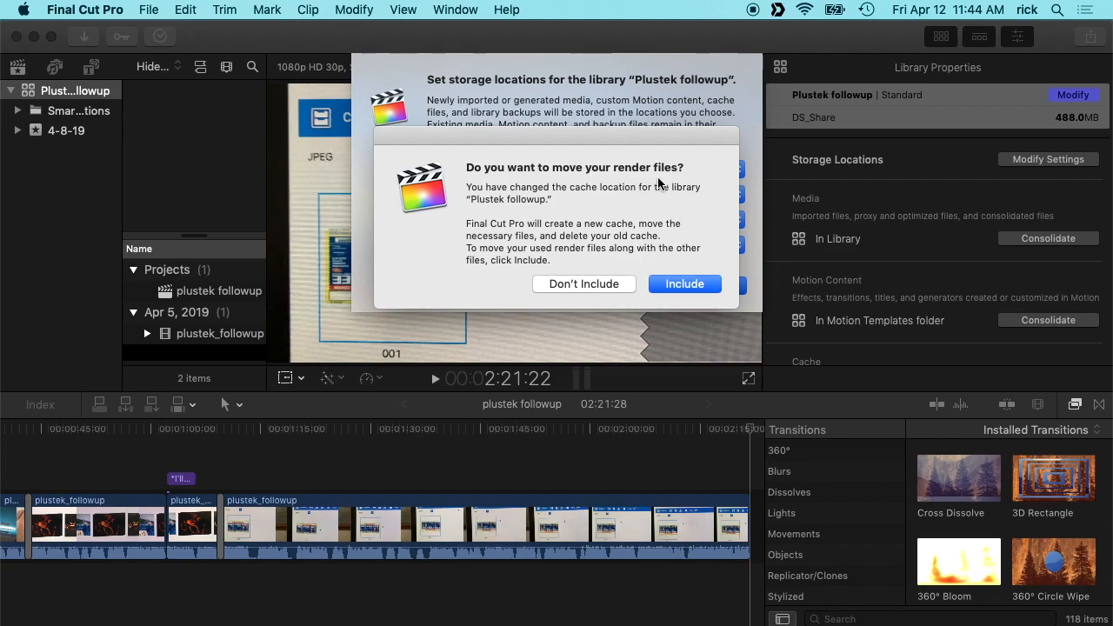
left_click(684, 283)
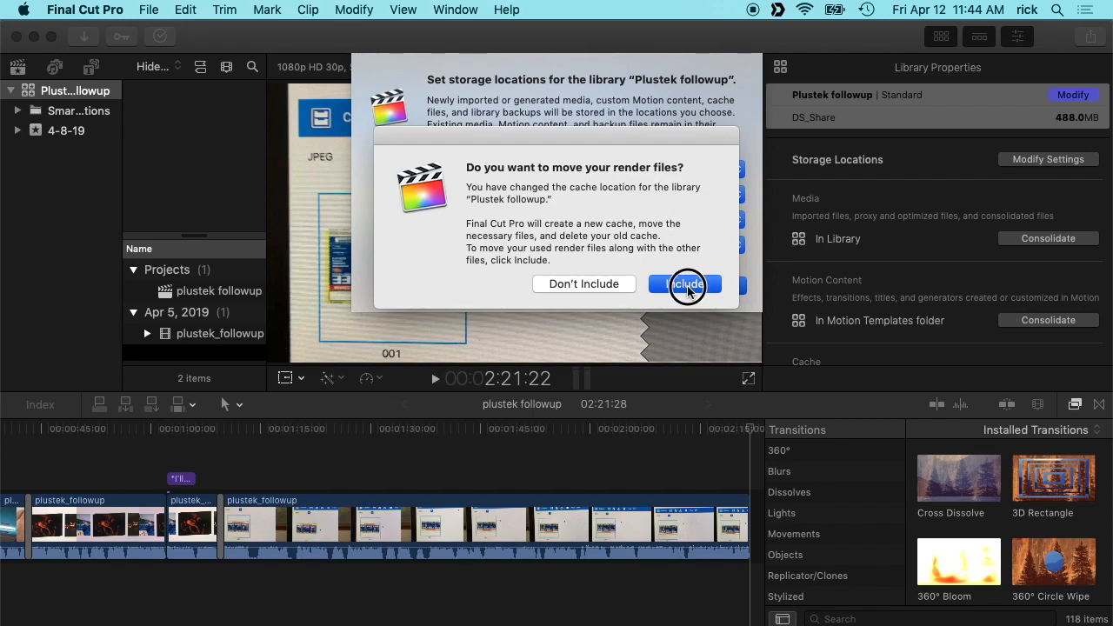
left_click(685, 284)
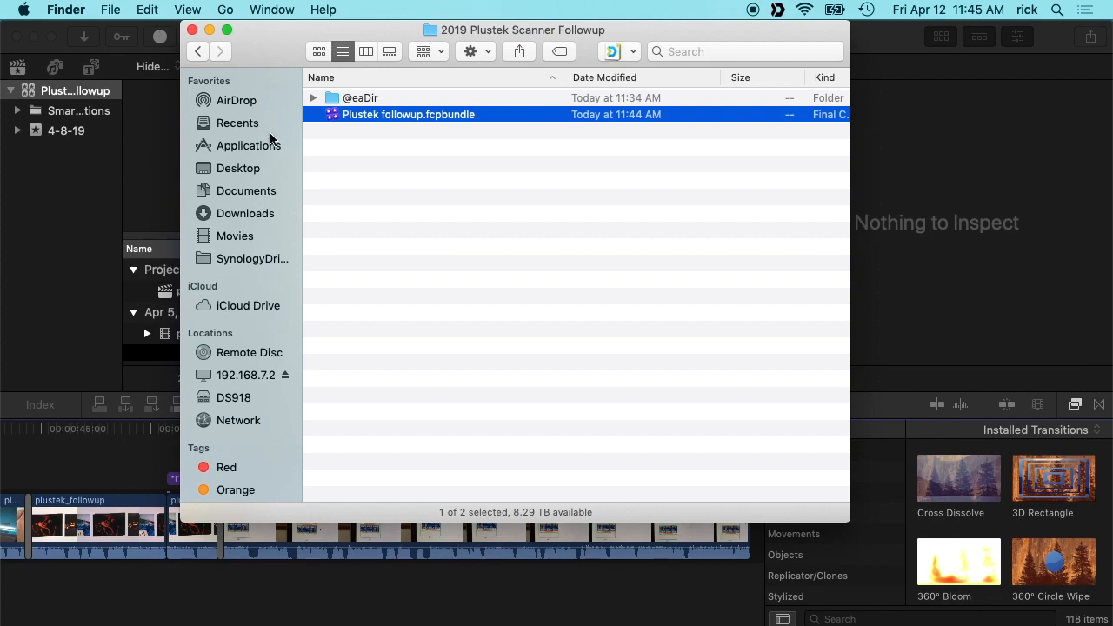
Expand FCP_Cache in Movies and select the 107.1 MB Plustek followup Cache.
left_click(235, 235)
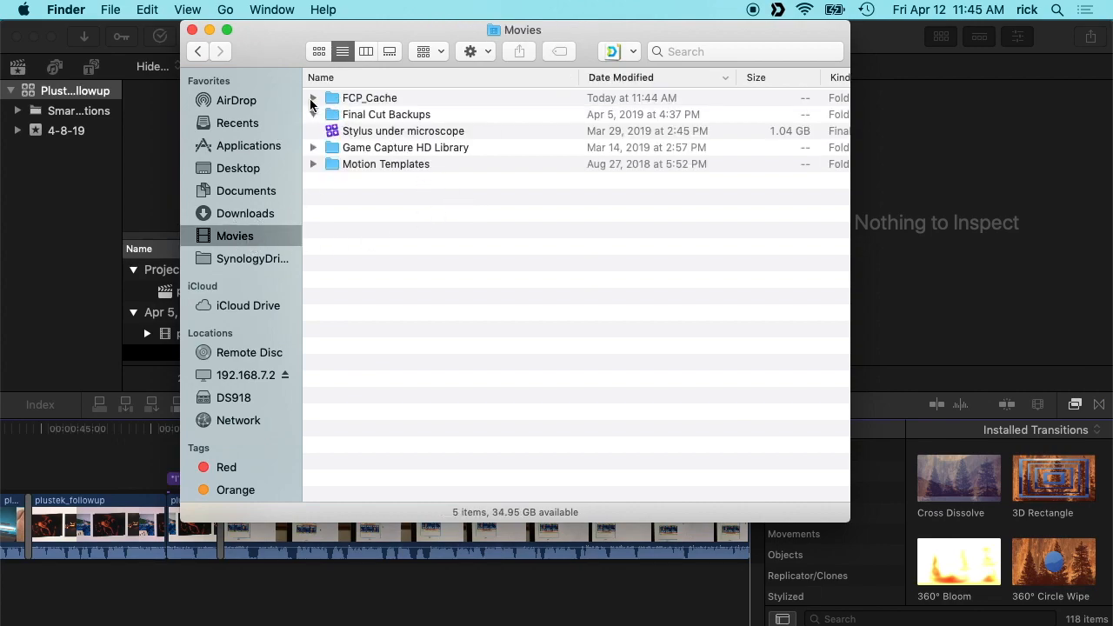
left_click(312, 98)
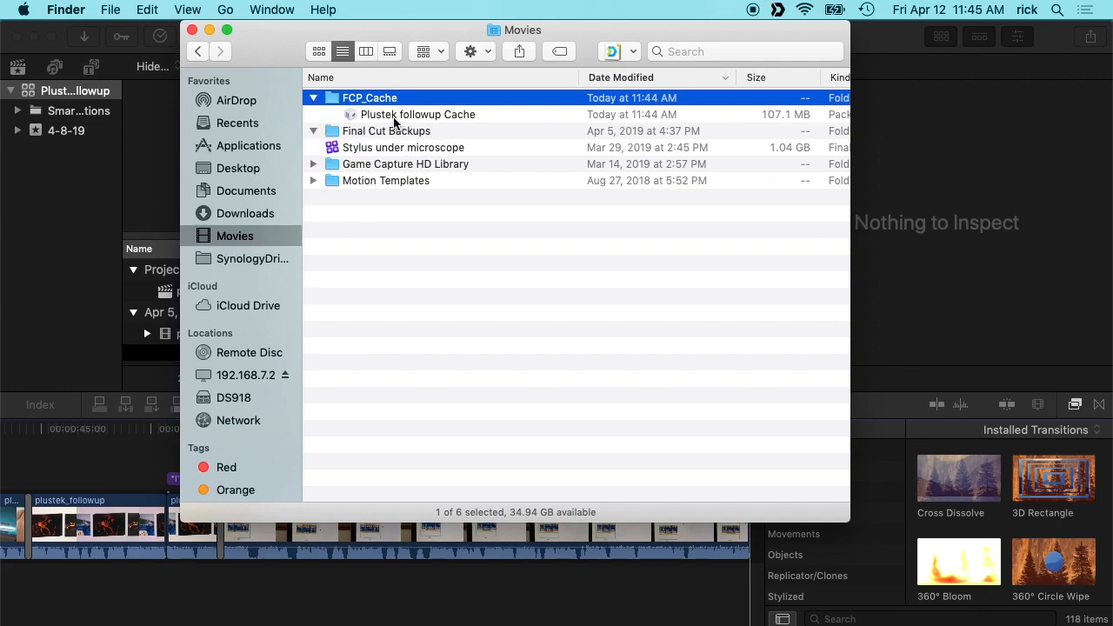
mouse_move(426, 125)
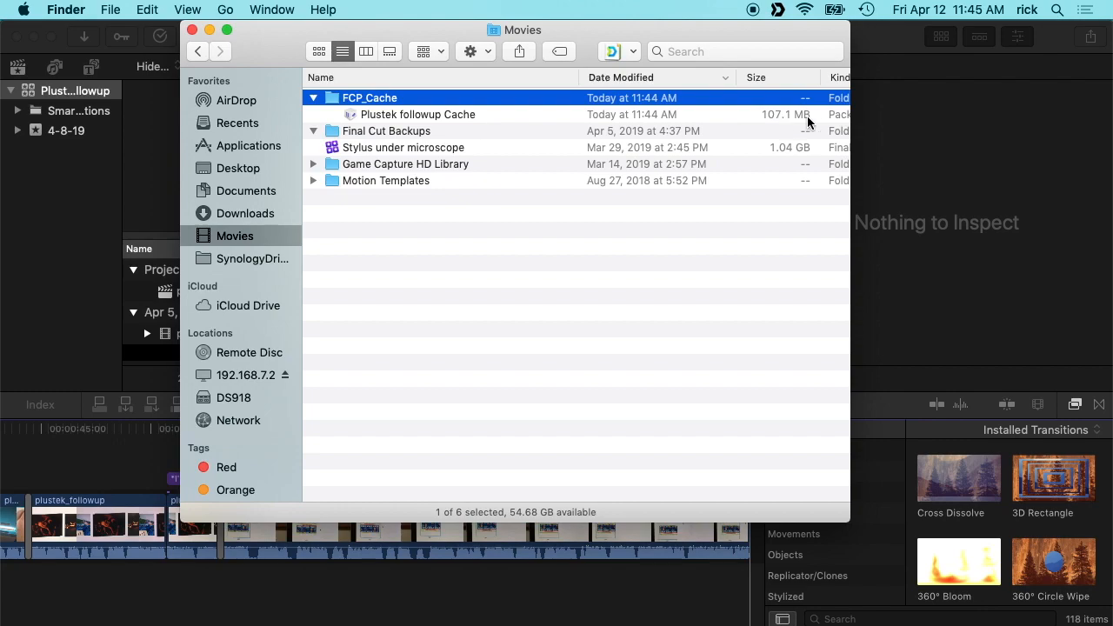
left_click(417, 114)
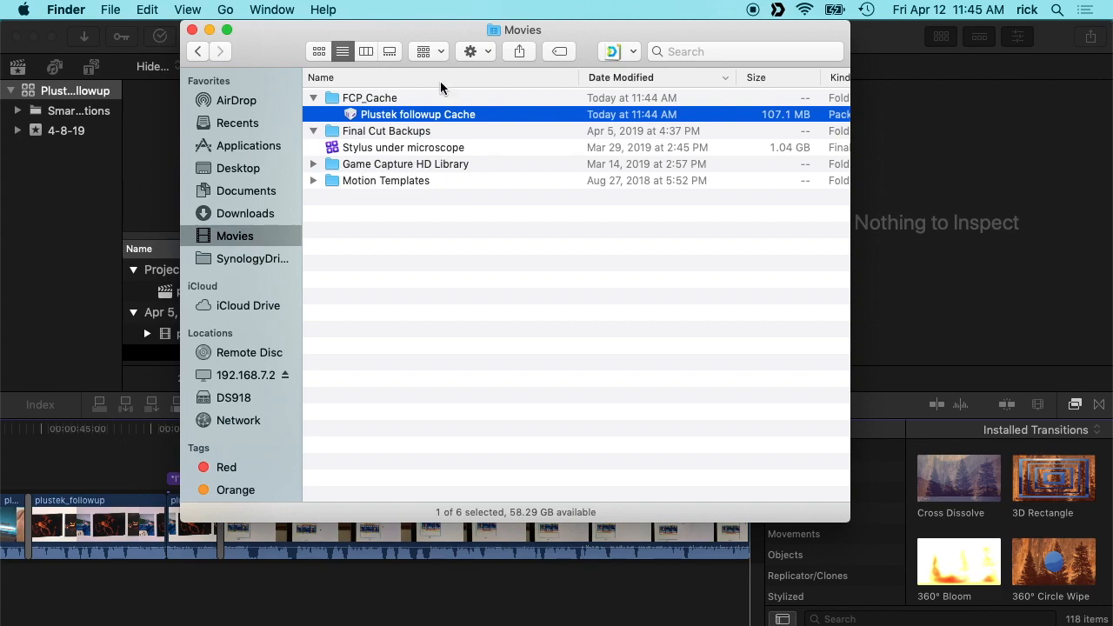
mouse_move(359, 115)
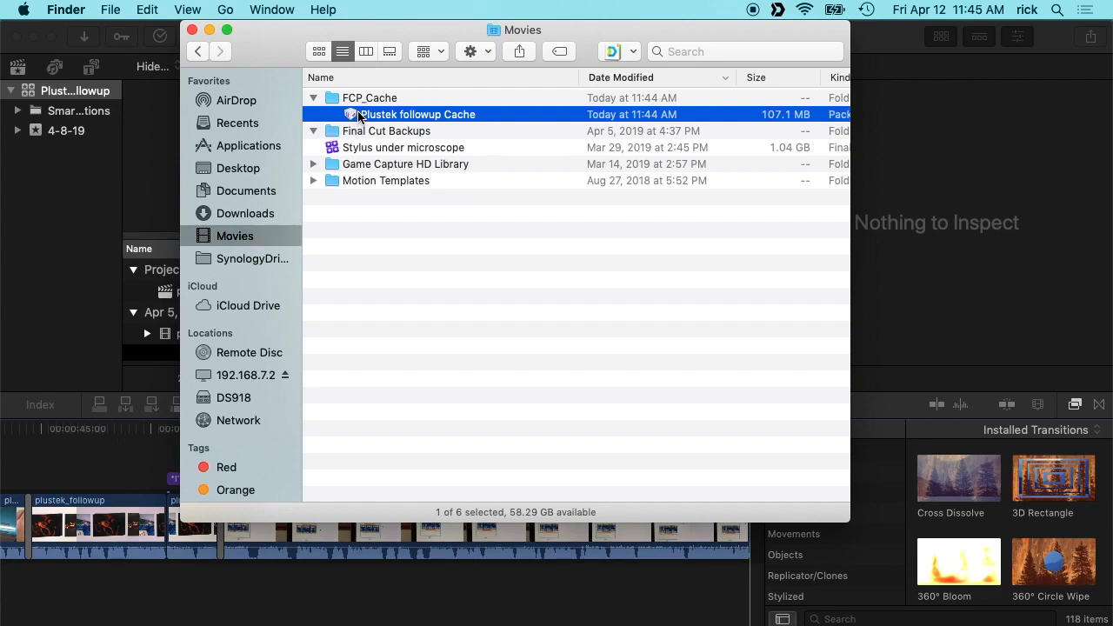
mouse_move(348, 113)
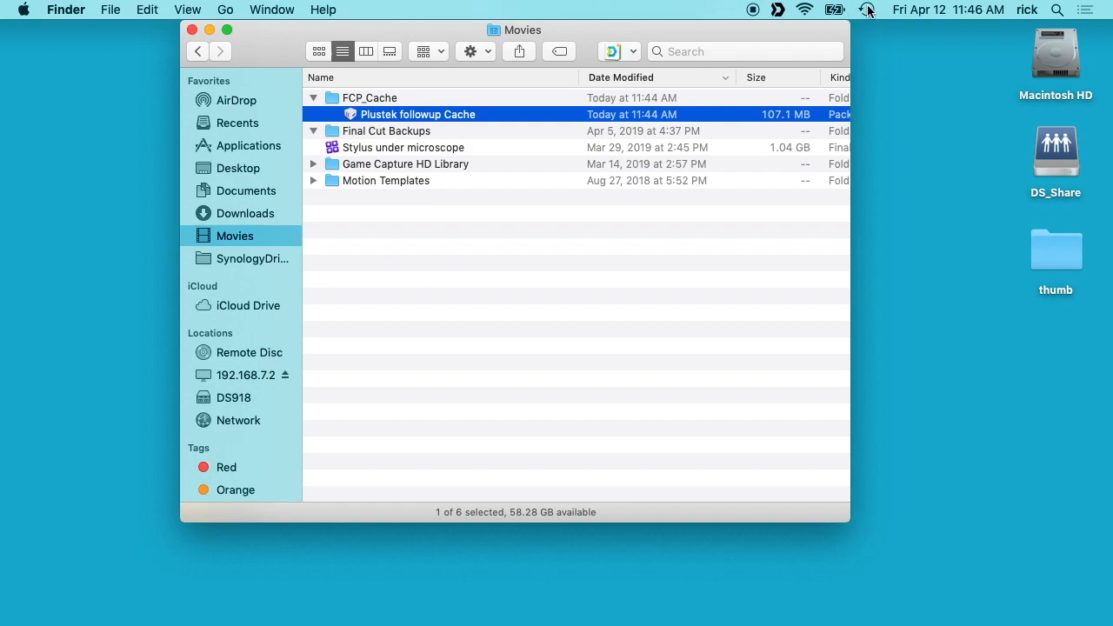
Add FCP_Cache to Time Machine's exclusion list and save, cutting backup to 70.29 GB.
left_click(867, 9)
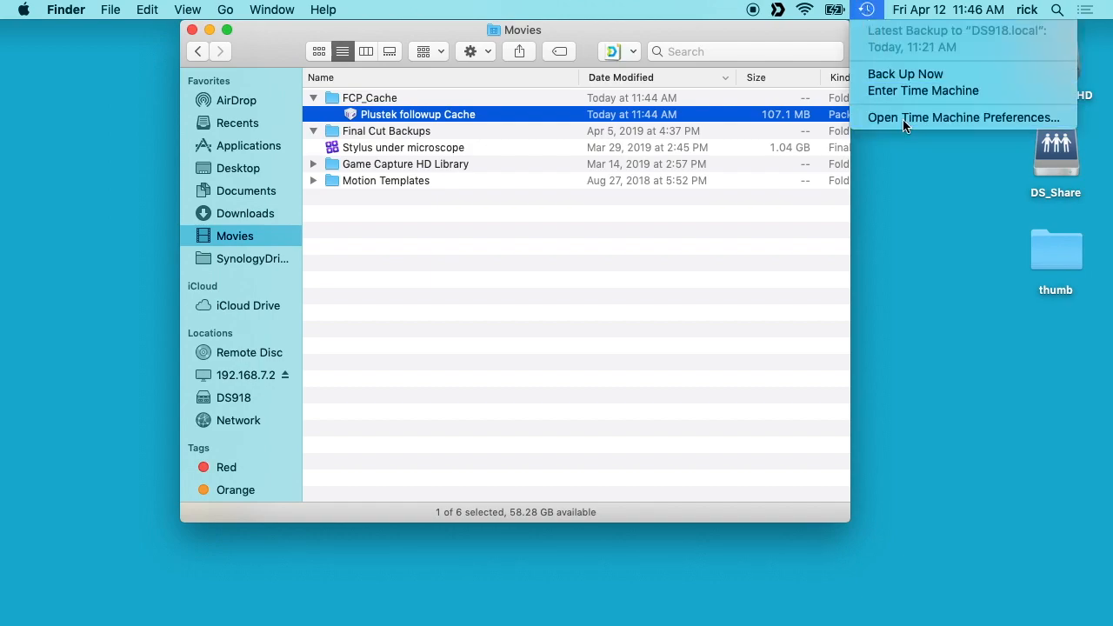
left_click(963, 117)
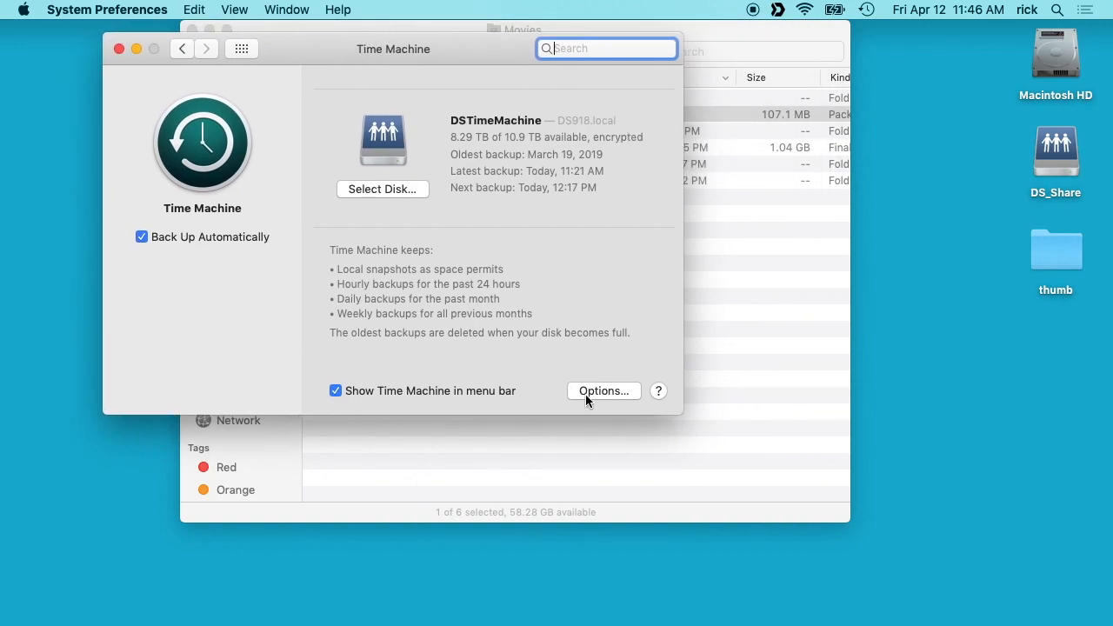
left_click(604, 391)
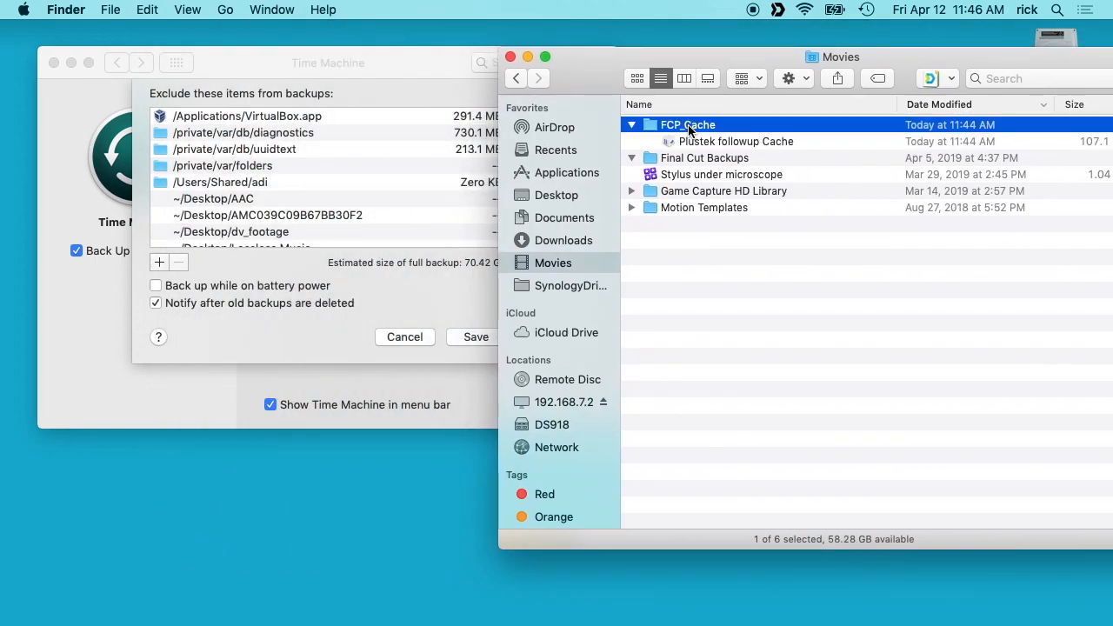
left_click_drag(688, 124, 396, 154)
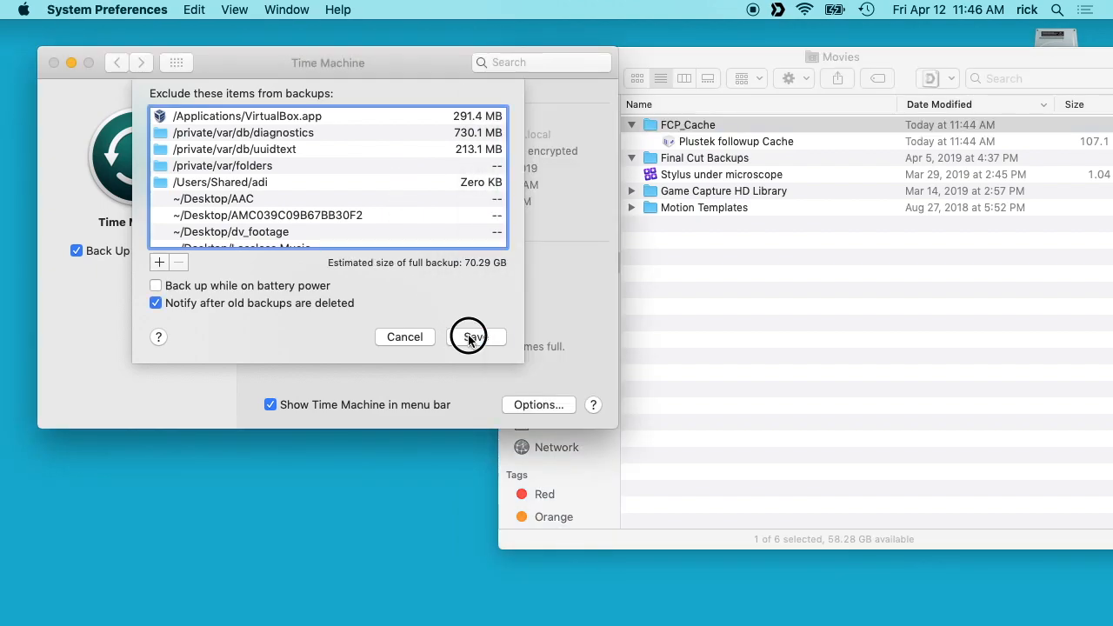
left_click(470, 337)
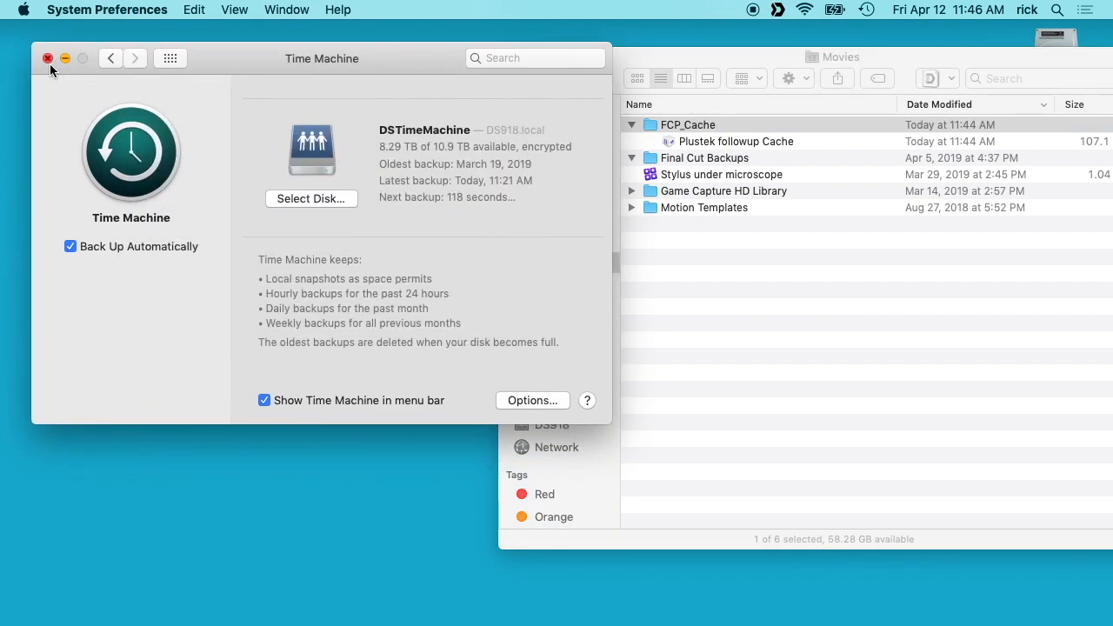